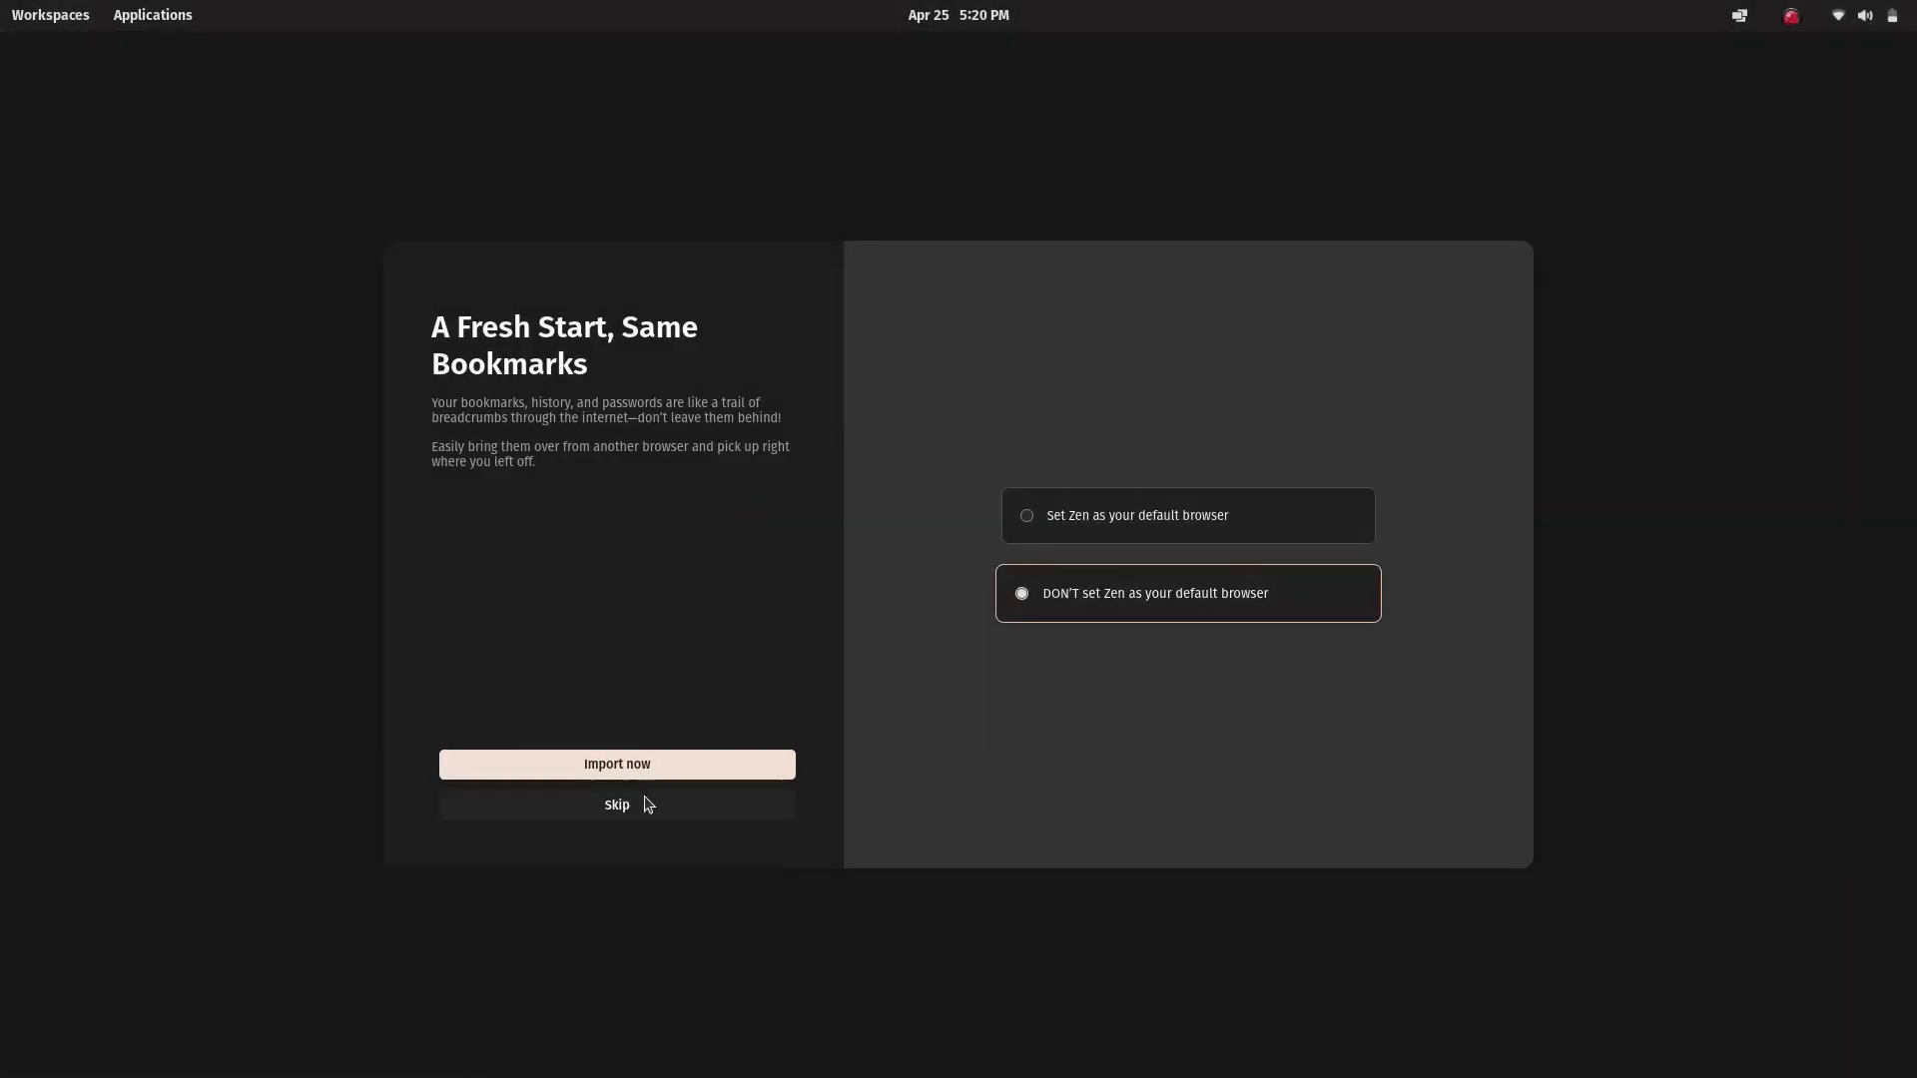
Skip bookmark import, pass the essential tabs and workspace colours screens, and Dive in to start browsing.
{"action": "left_click", "coordinate": [618, 805]}
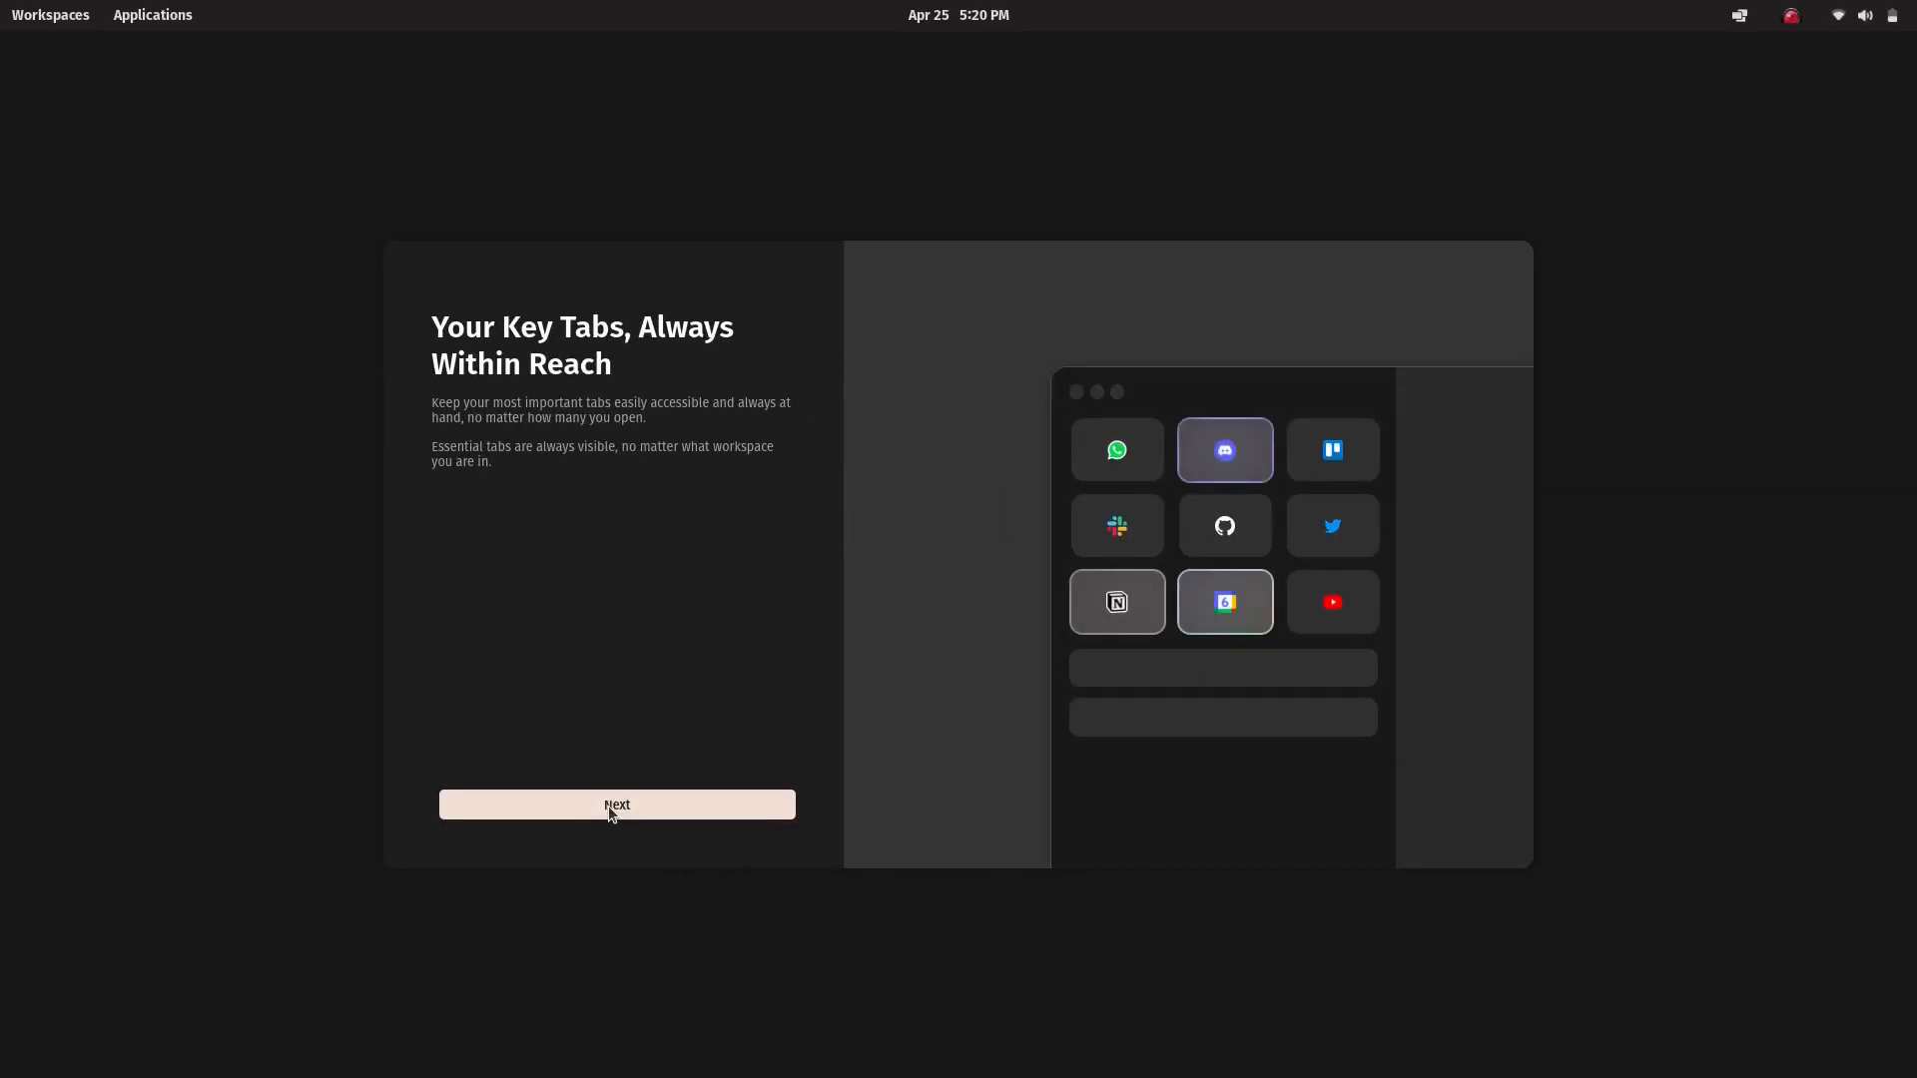
{"action": "left_click", "coordinate": [617, 805]}
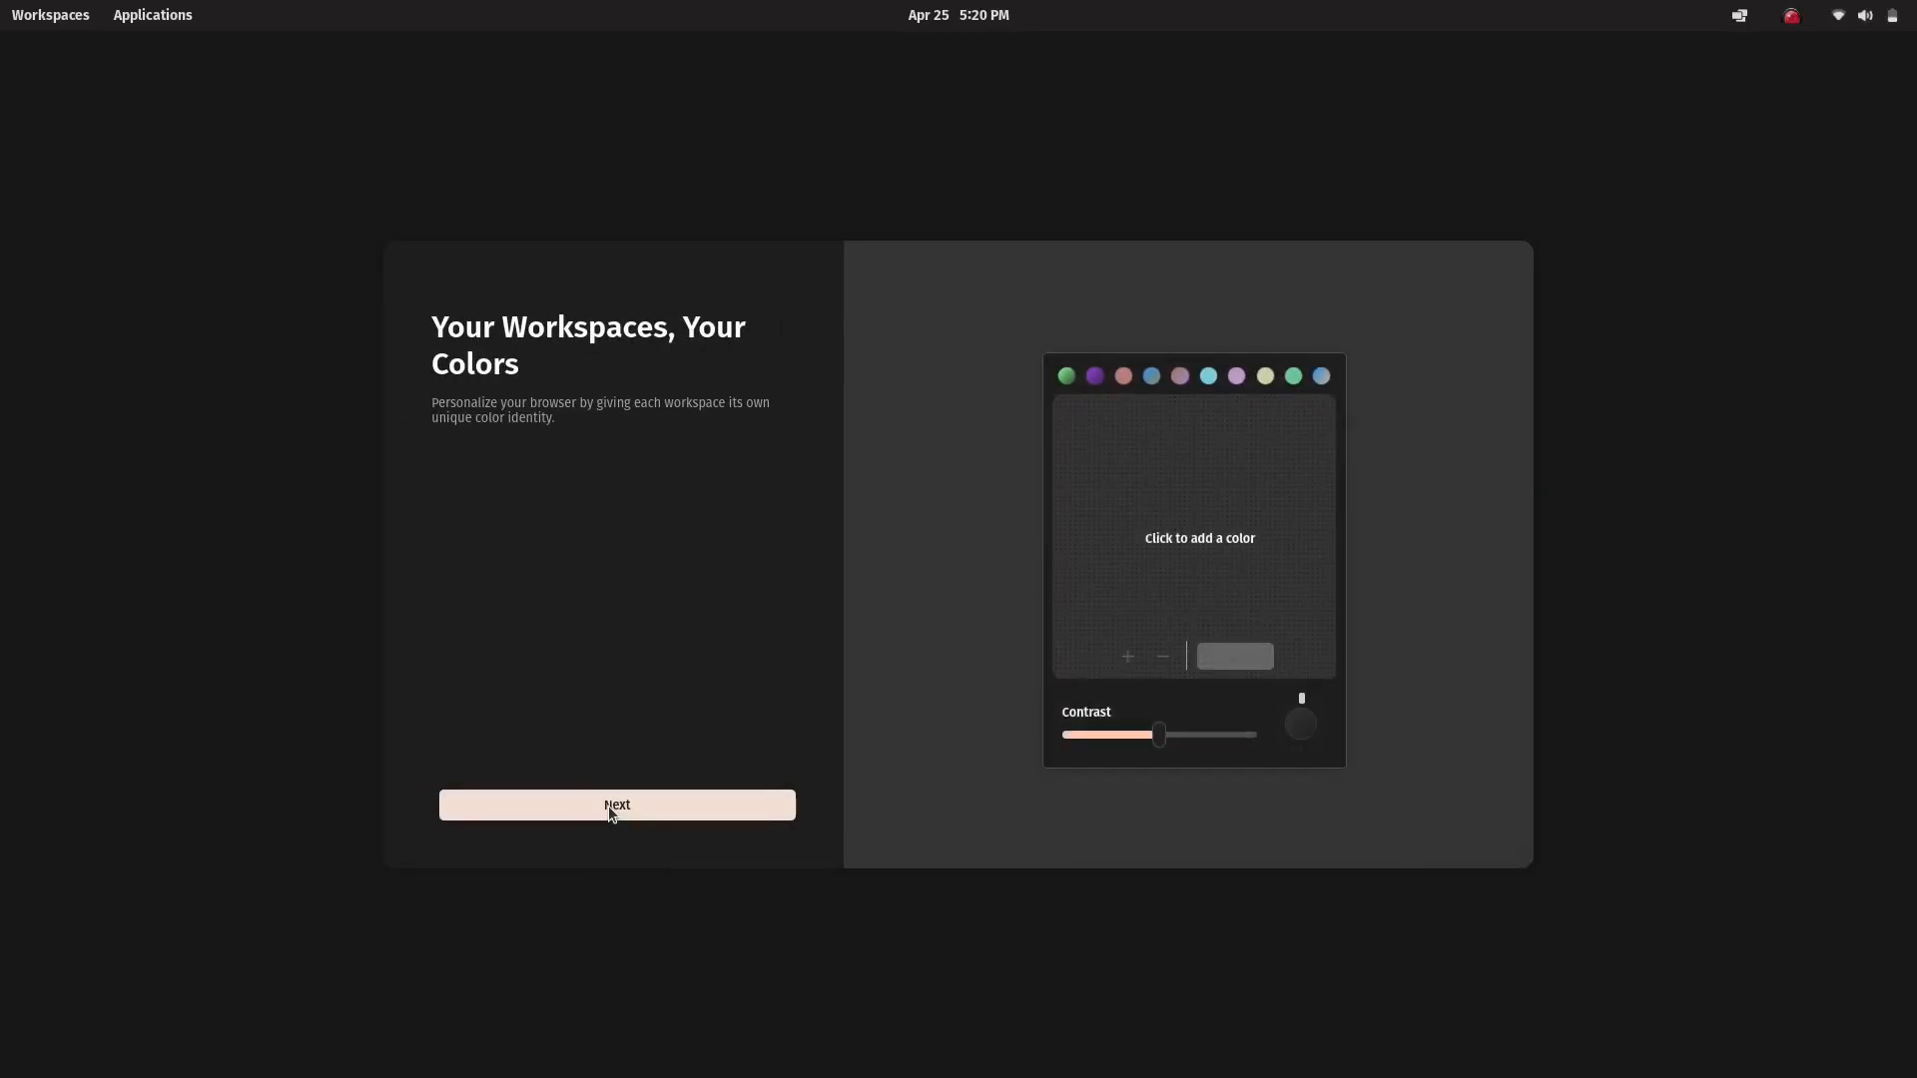
{"action": "left_click", "coordinate": [615, 805]}
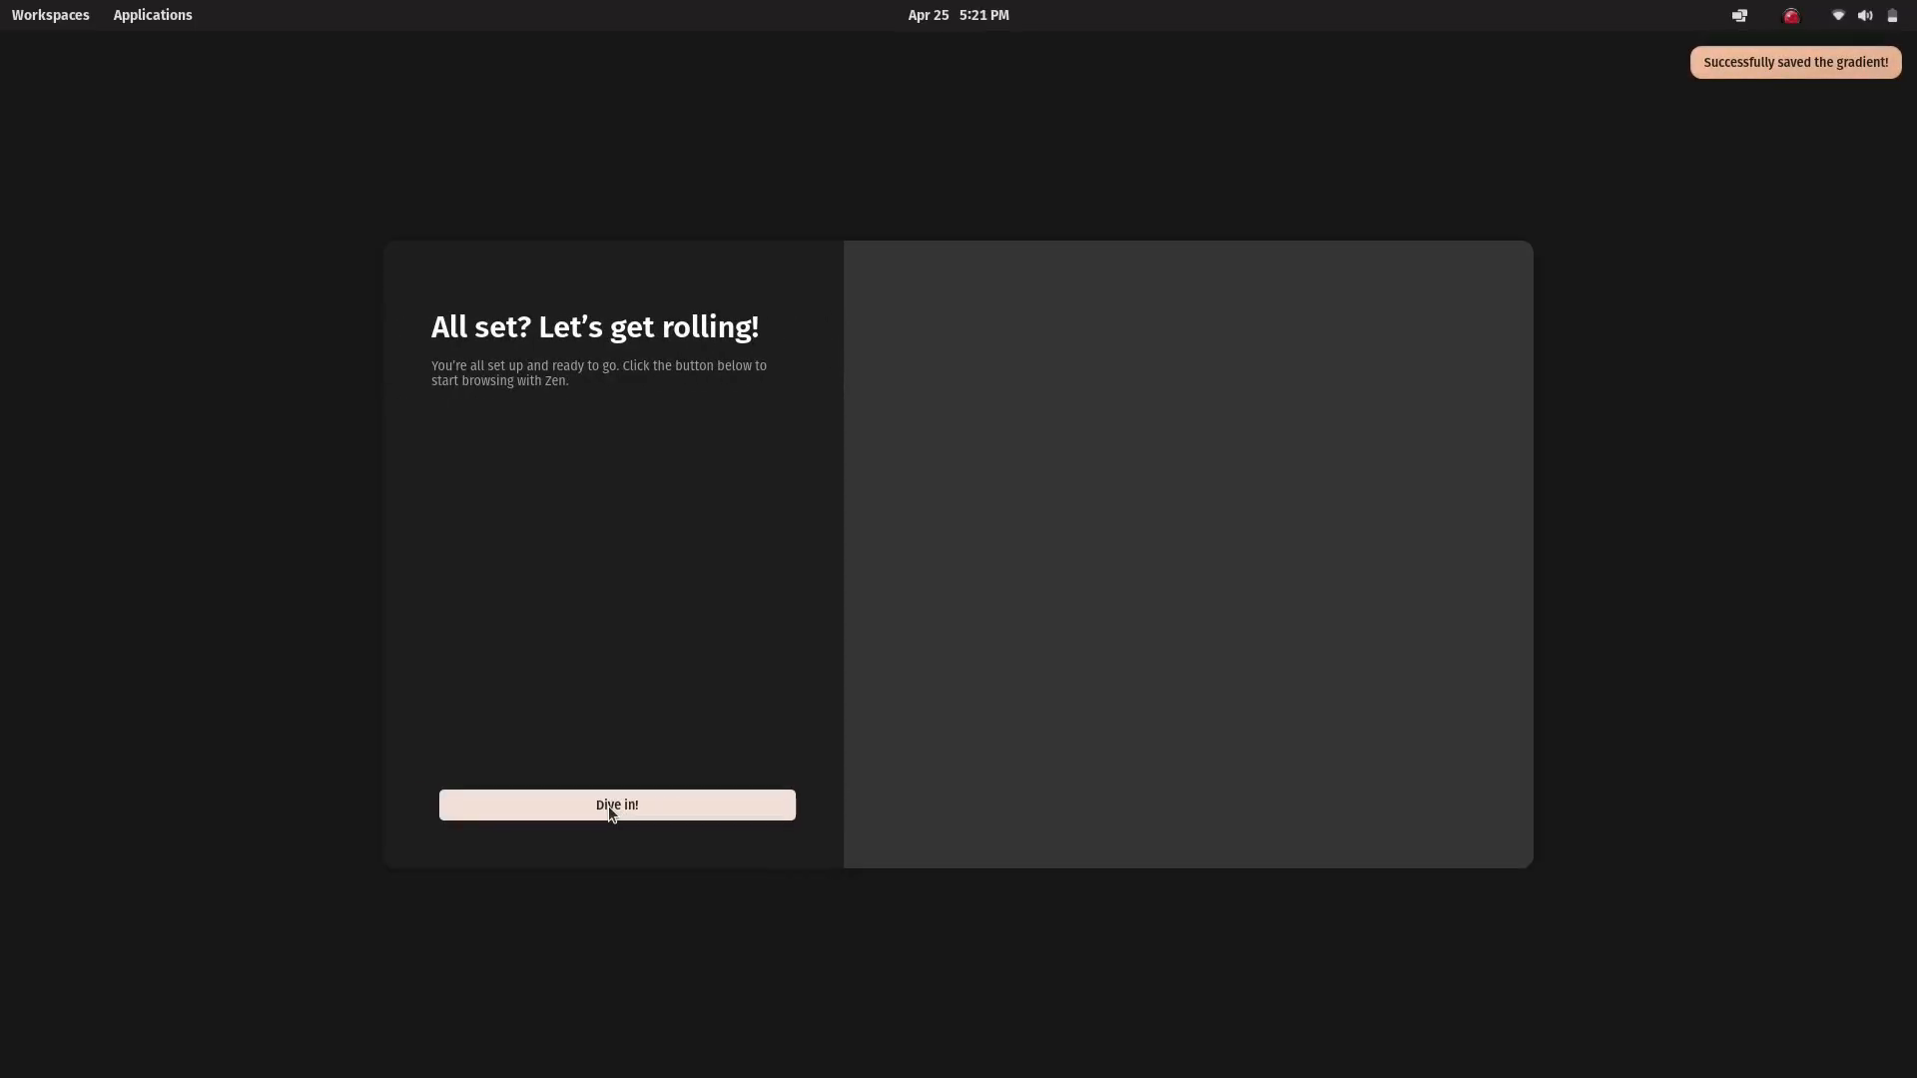
{"action": "left_click", "coordinate": [617, 805]}
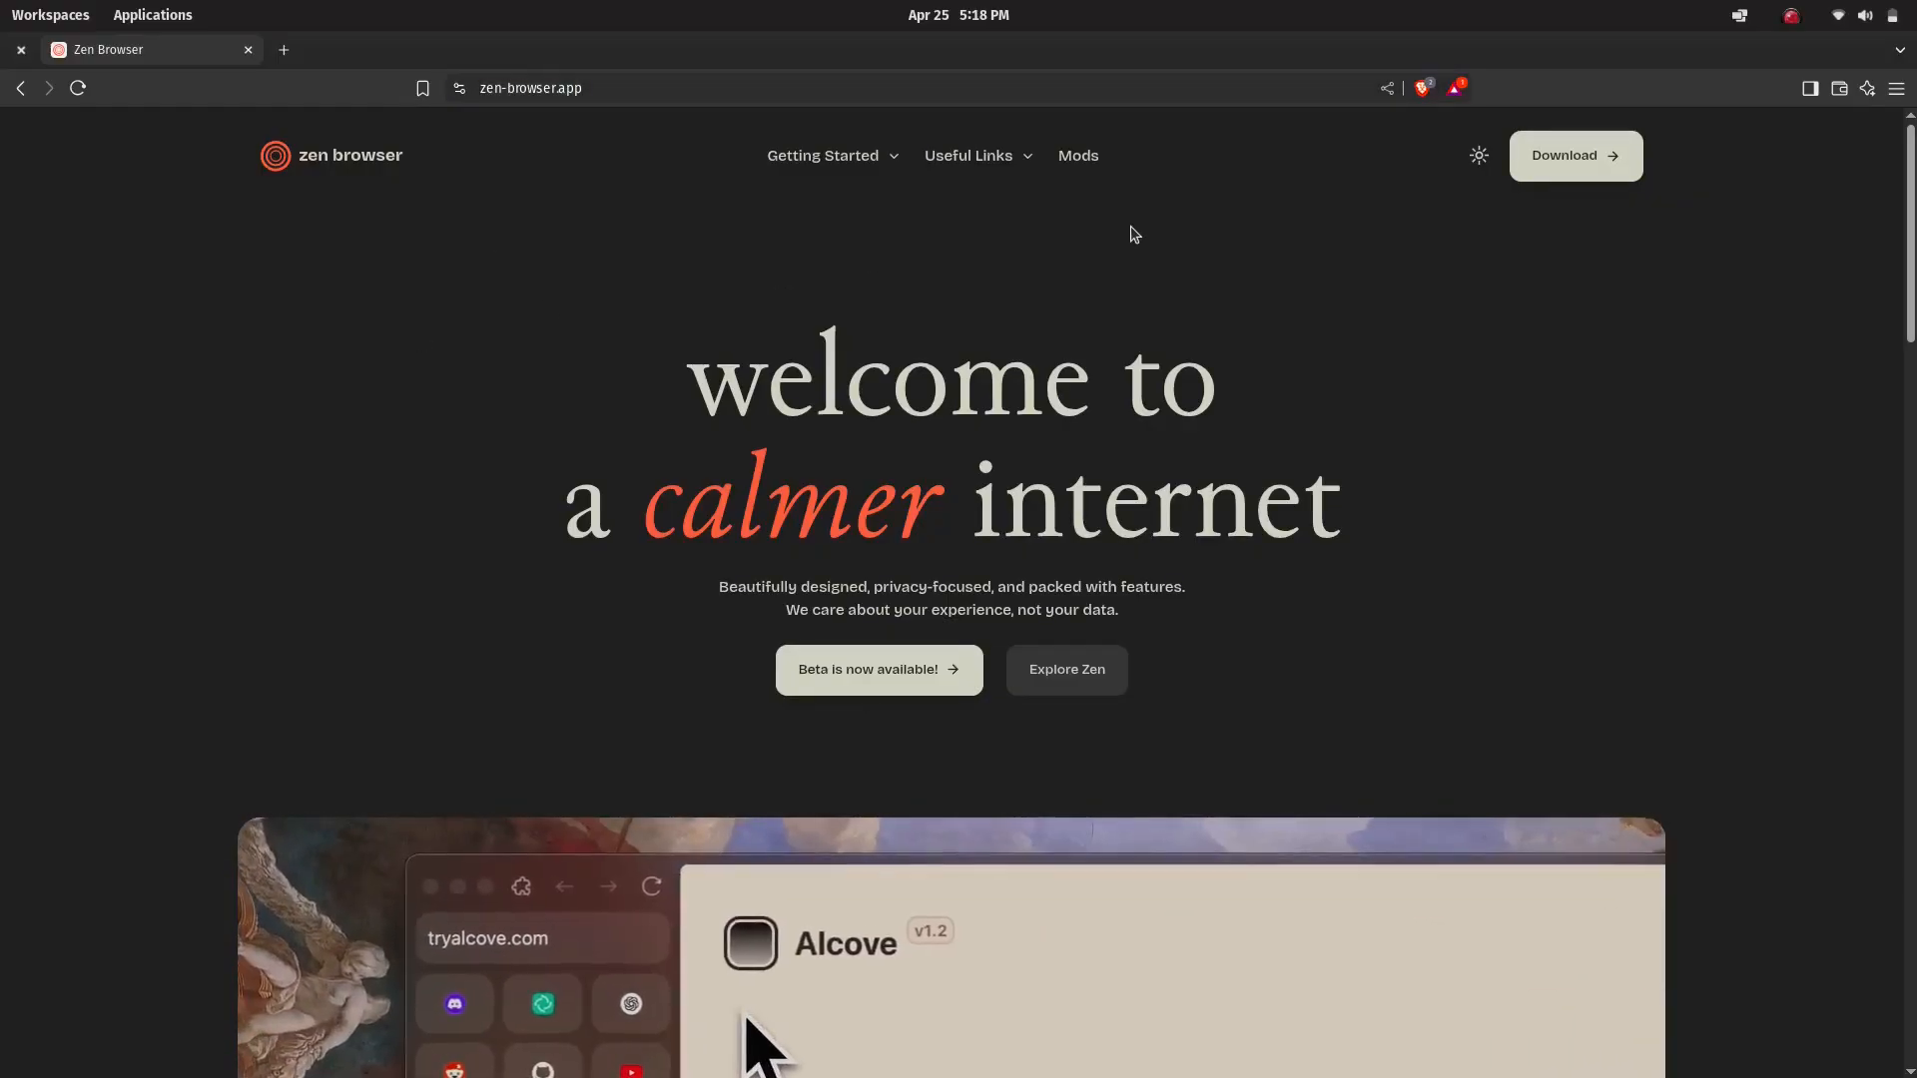
Scroll through the zen-browser.app homepage features and back up before returning to the Google results.
{"action": "scroll", "scroll_direction": "down", "scroll_amount": 3}
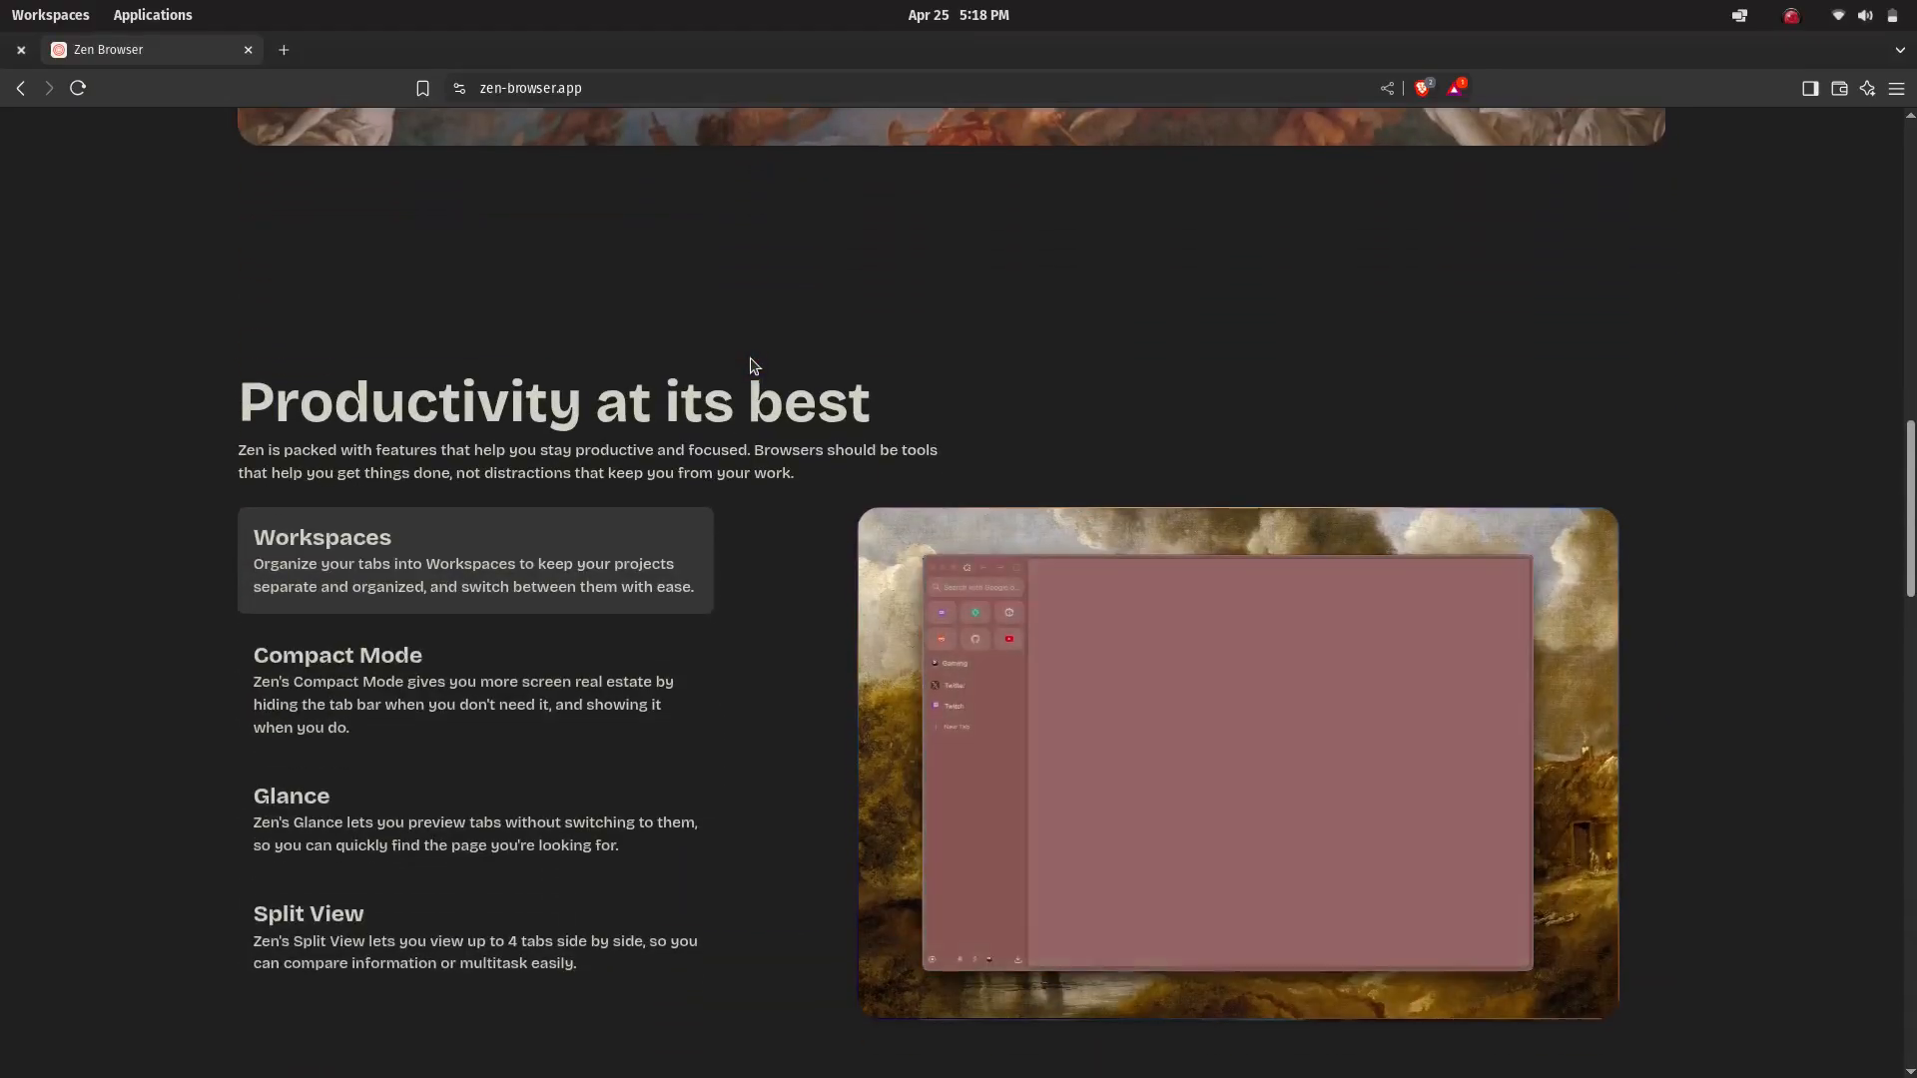
{"action": "scroll", "scroll_direction": "down", "scroll_amount": 3}
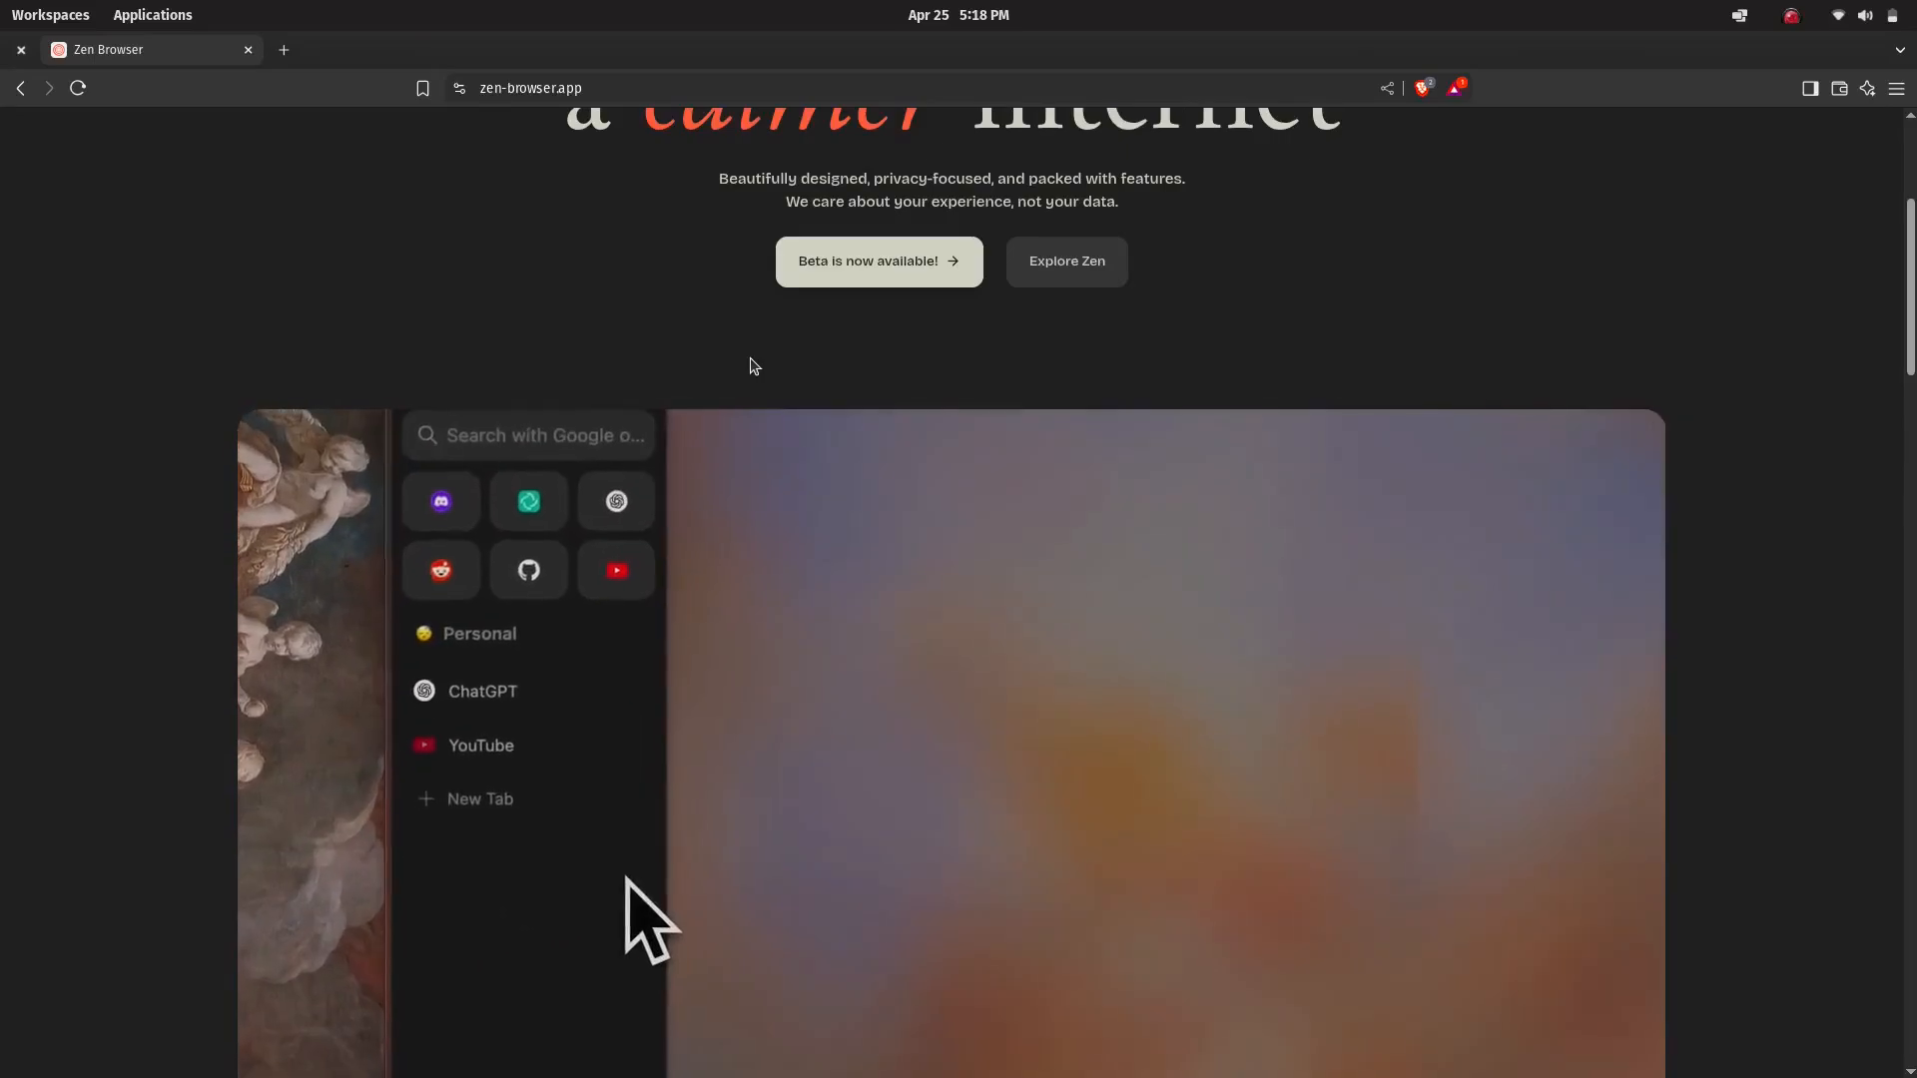
{"action": "scroll", "scroll_direction": "up", "scroll_amount": 3}
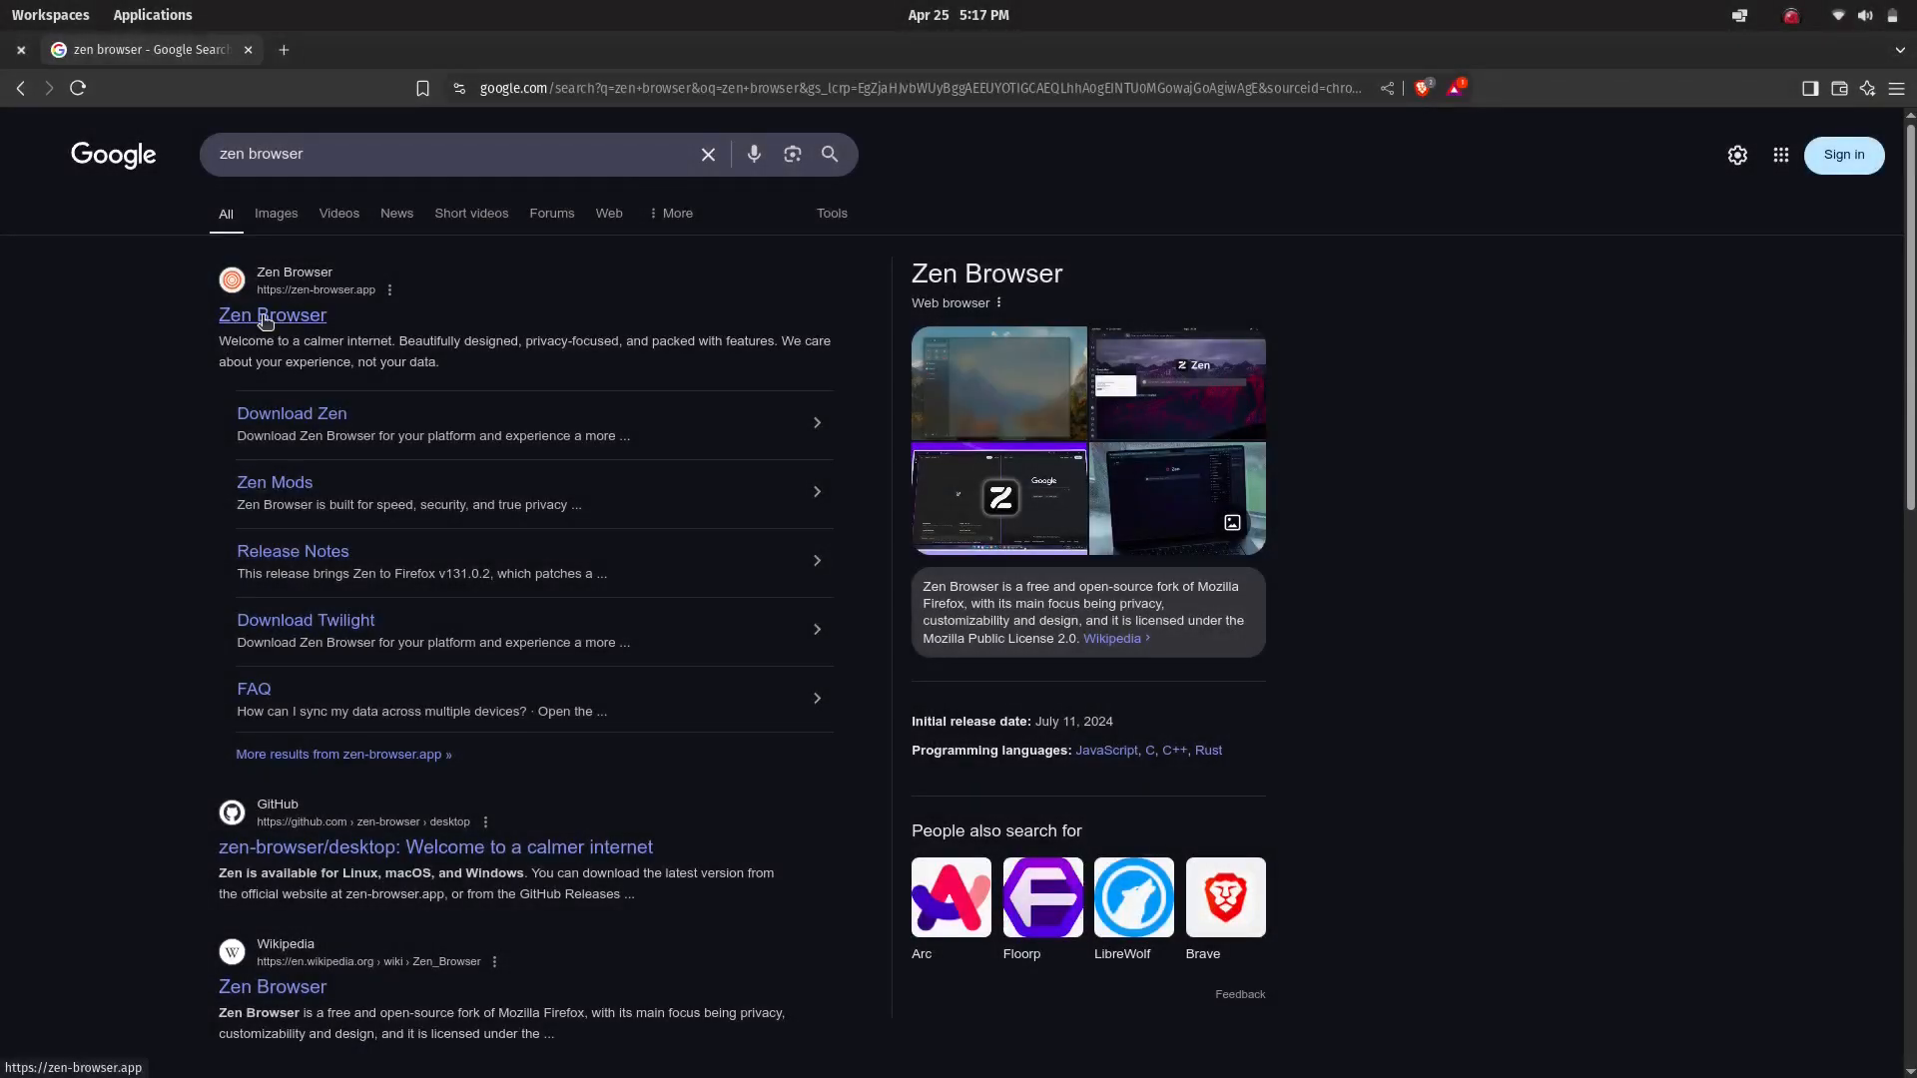
Go from the Zen Browser result to its Download page and follow the Flathub link under Package Managers.
{"action": "left_click", "coordinate": [272, 315]}
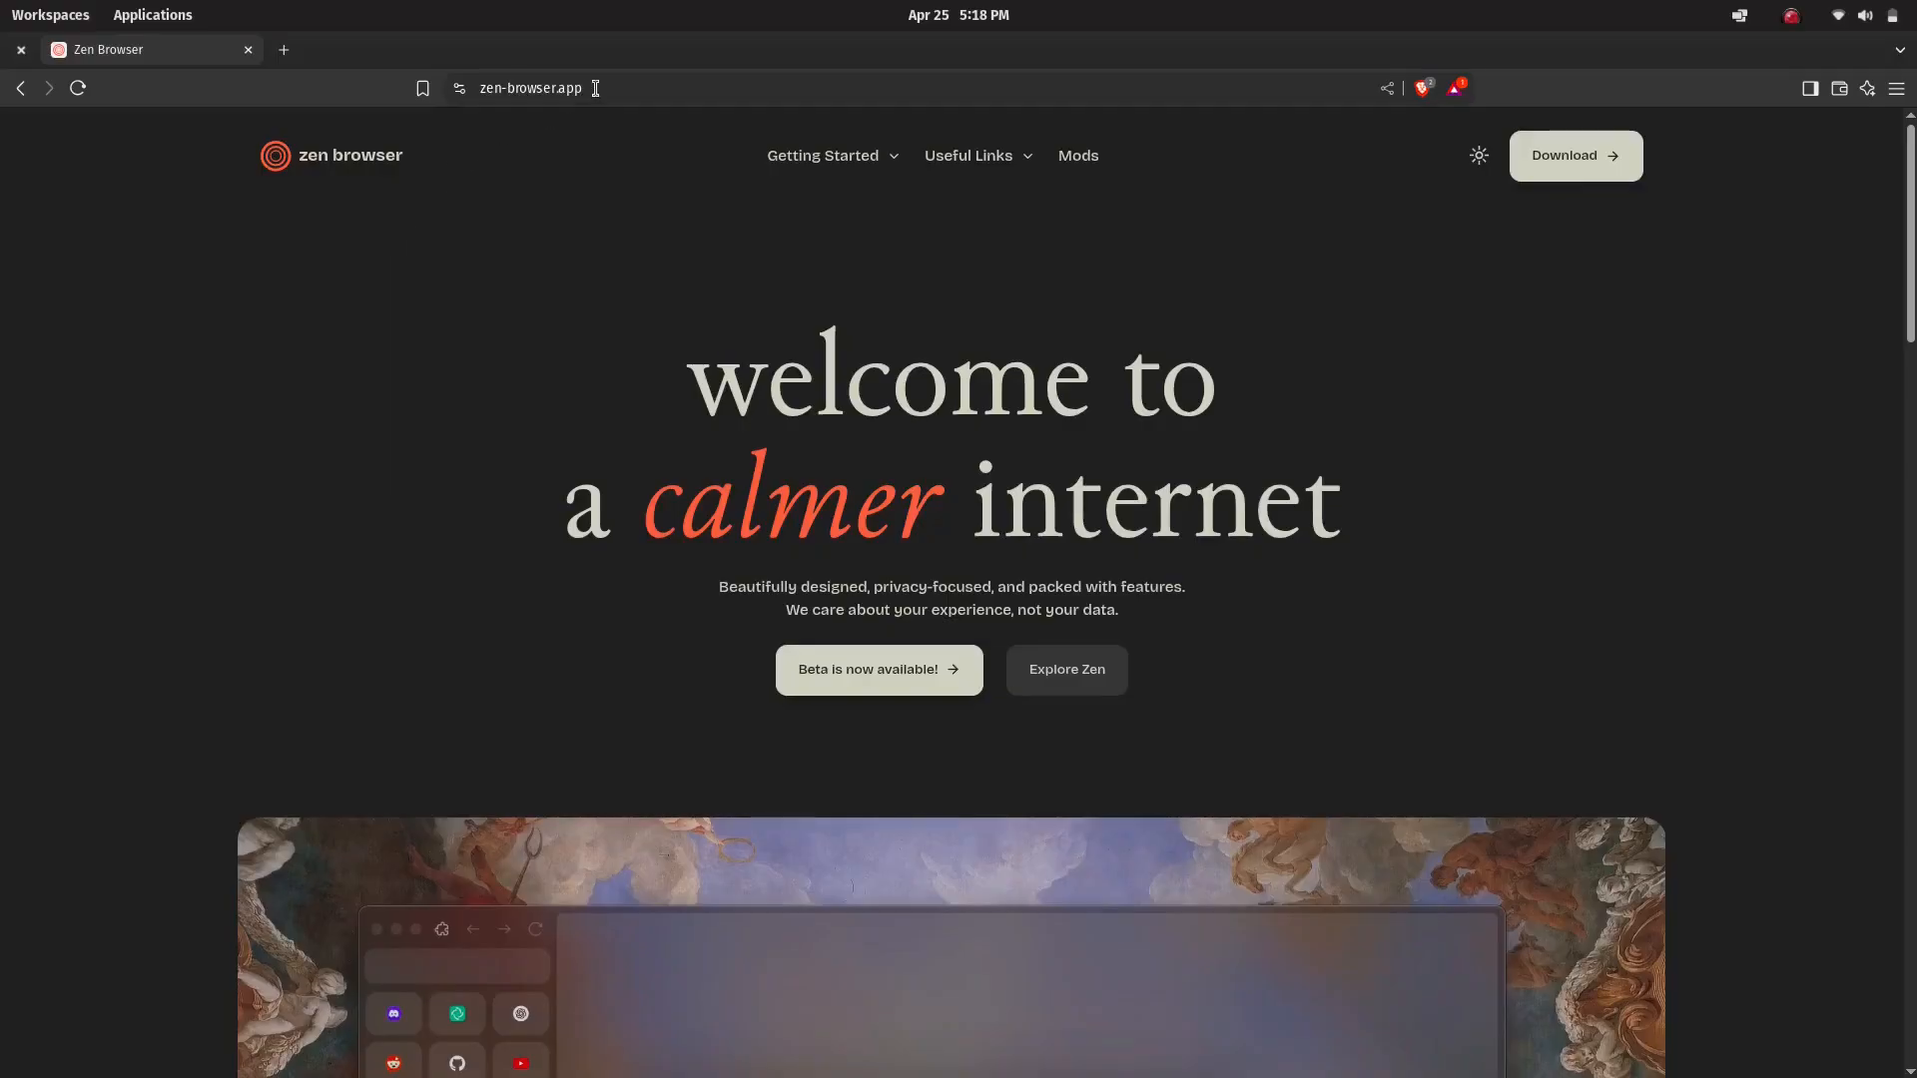
{"action": "left_click", "coordinate": [1576, 155]}
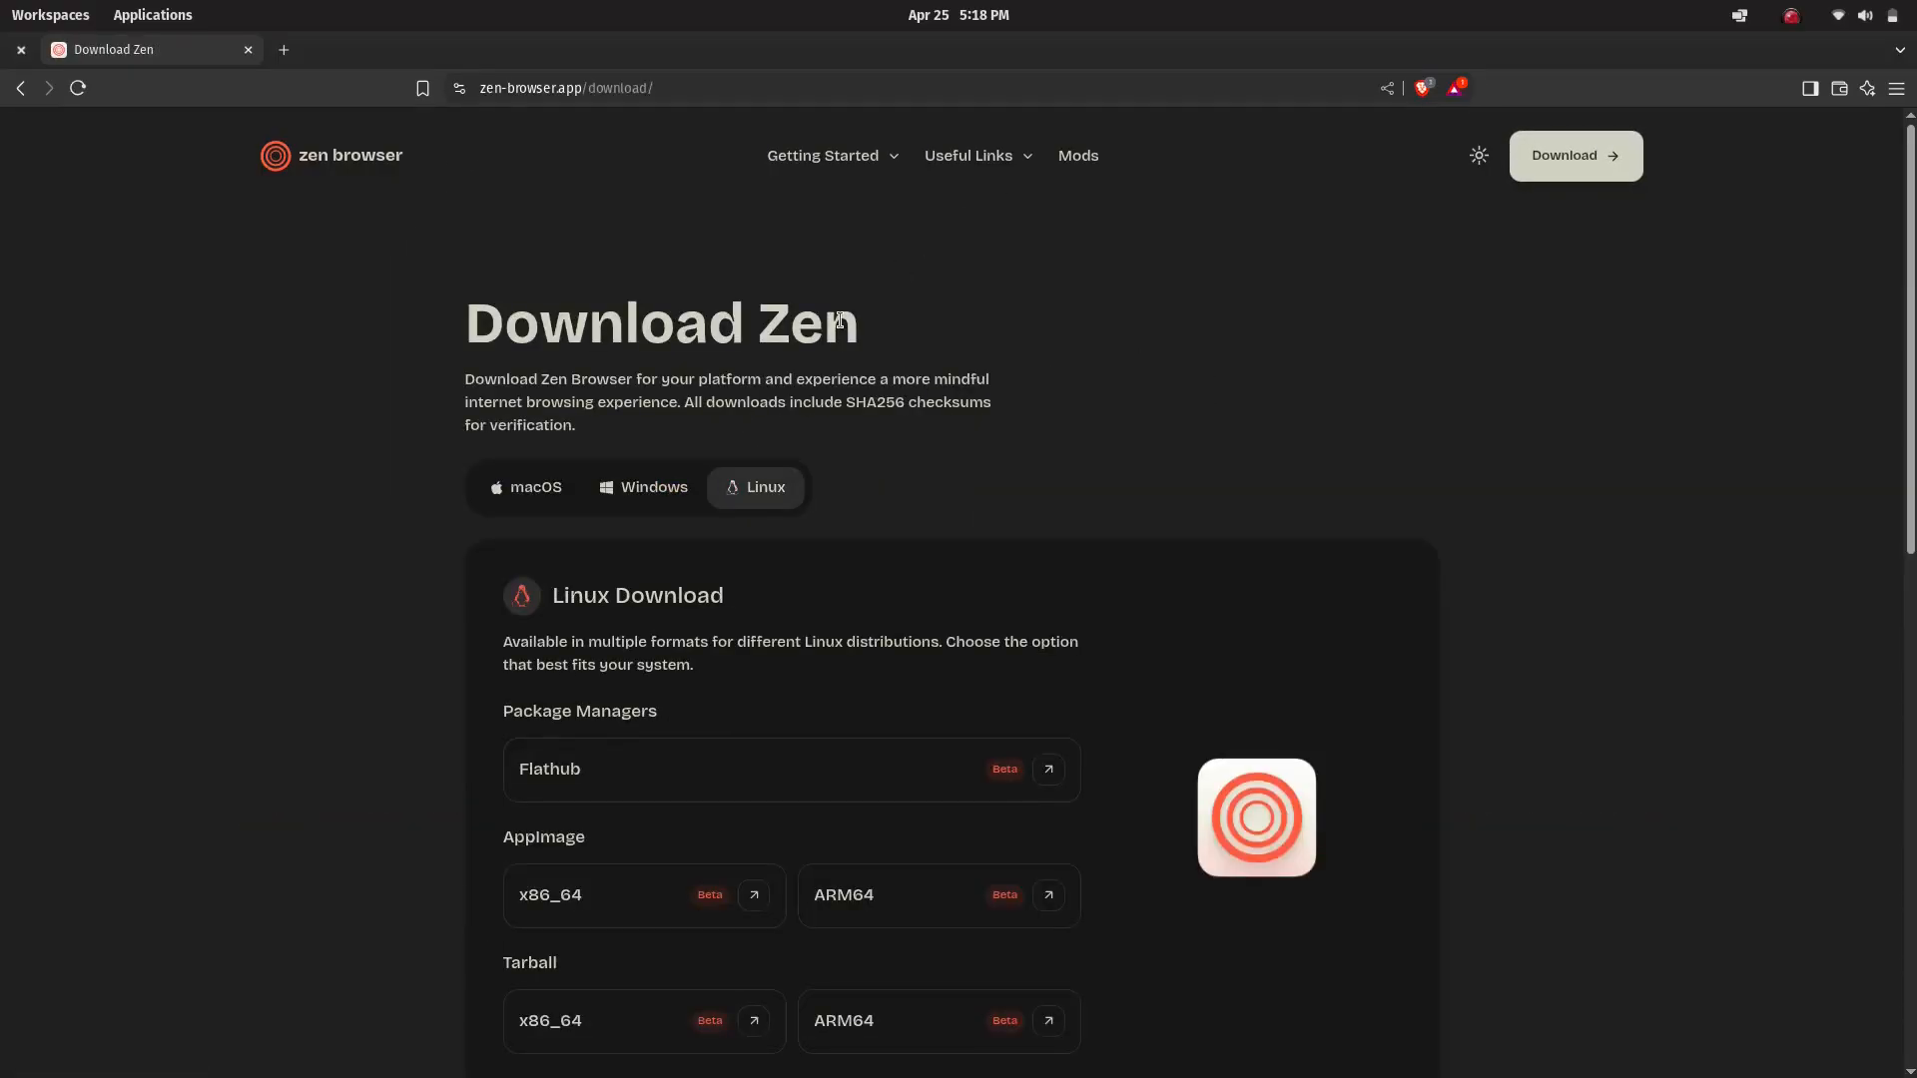
{"action": "mouse_move", "coordinate": [378, 578]}
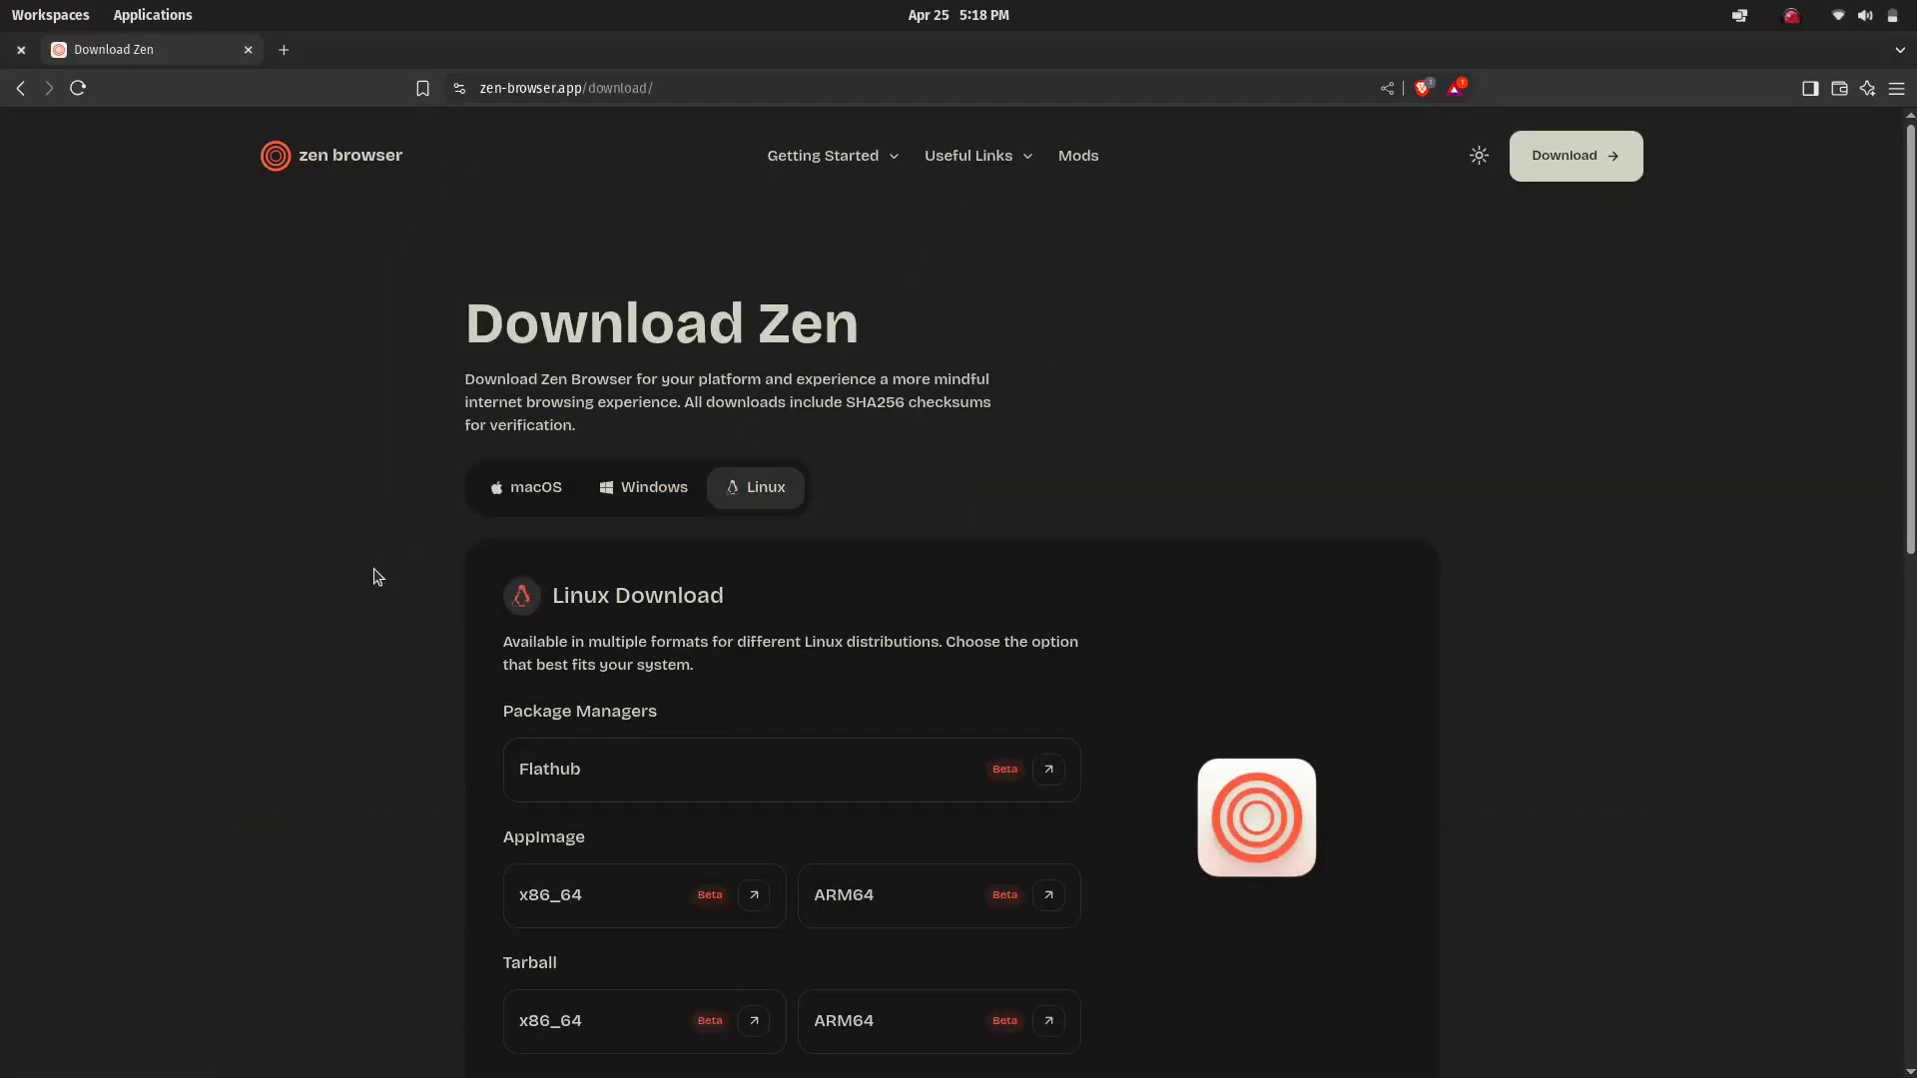
{"action": "scroll", "scroll_direction": "down", "scroll_amount": 3}
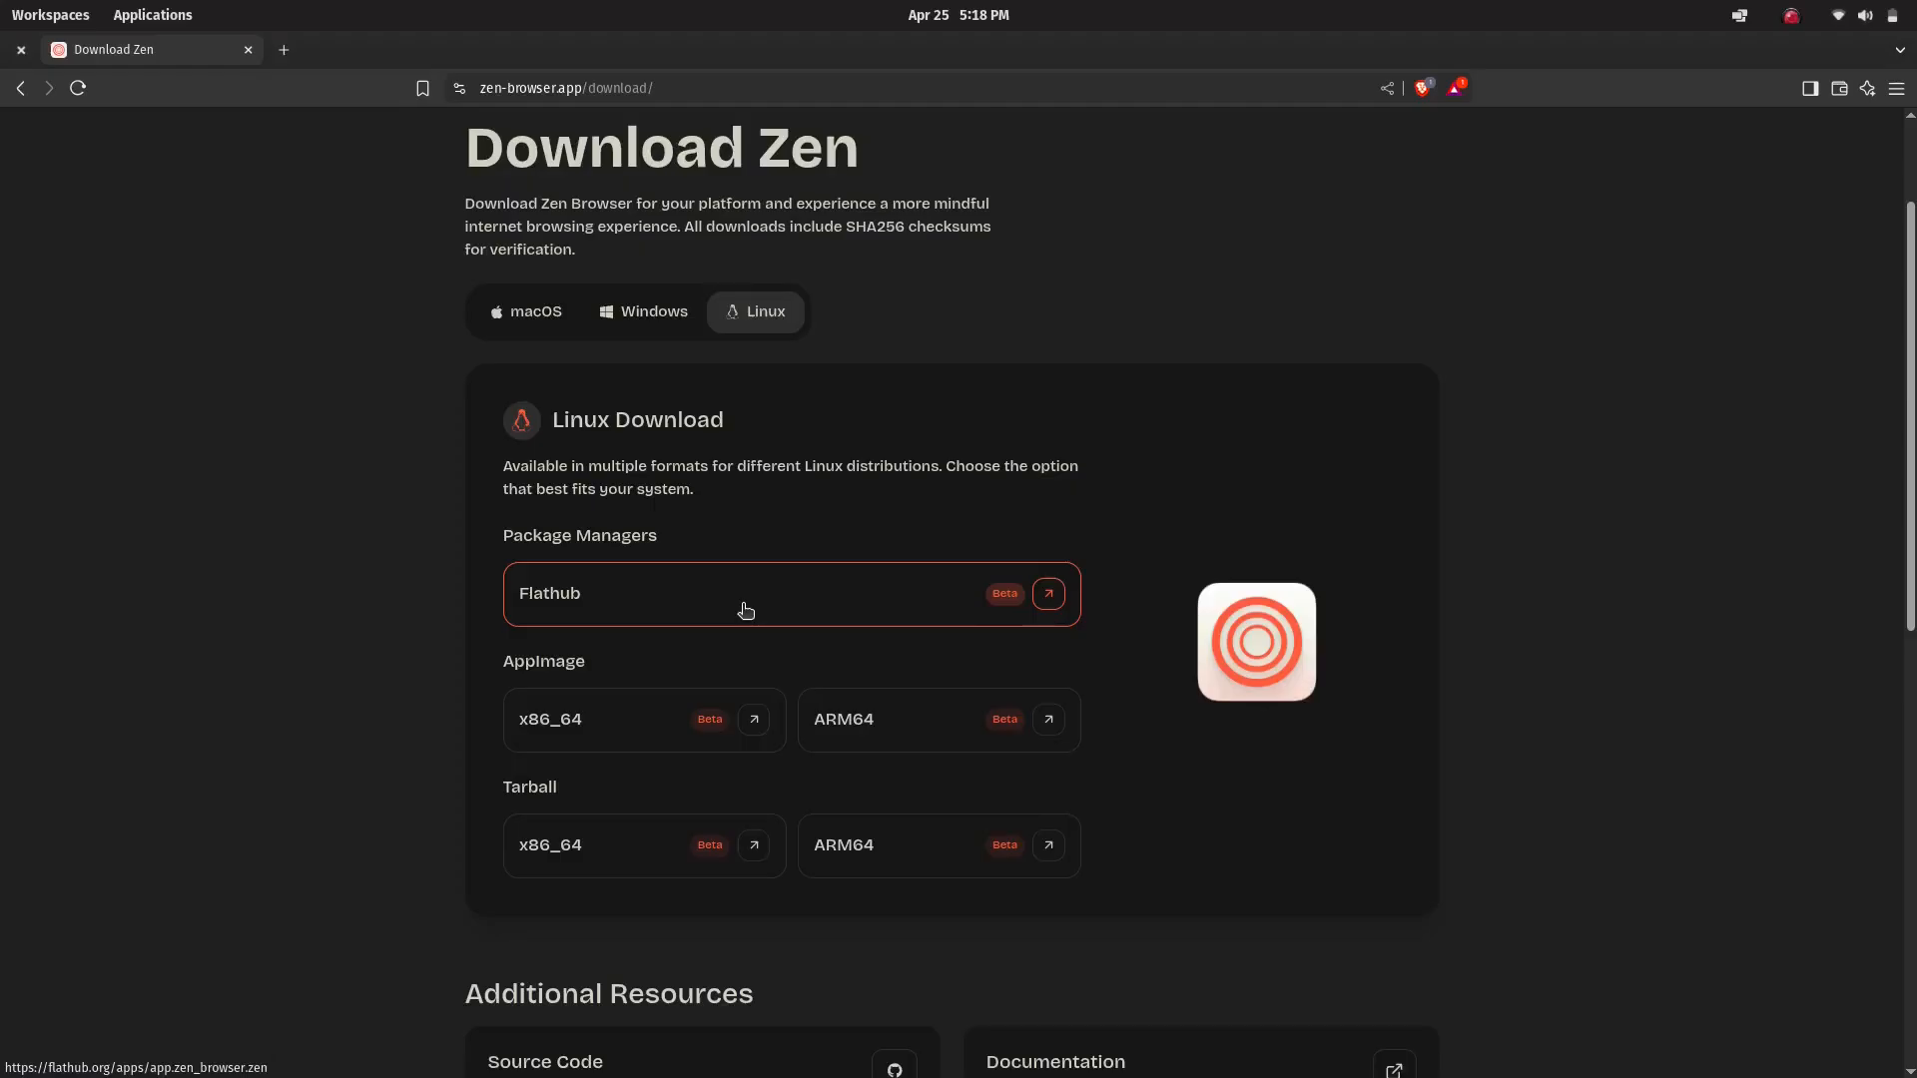
{"action": "left_click", "coordinate": [746, 596]}
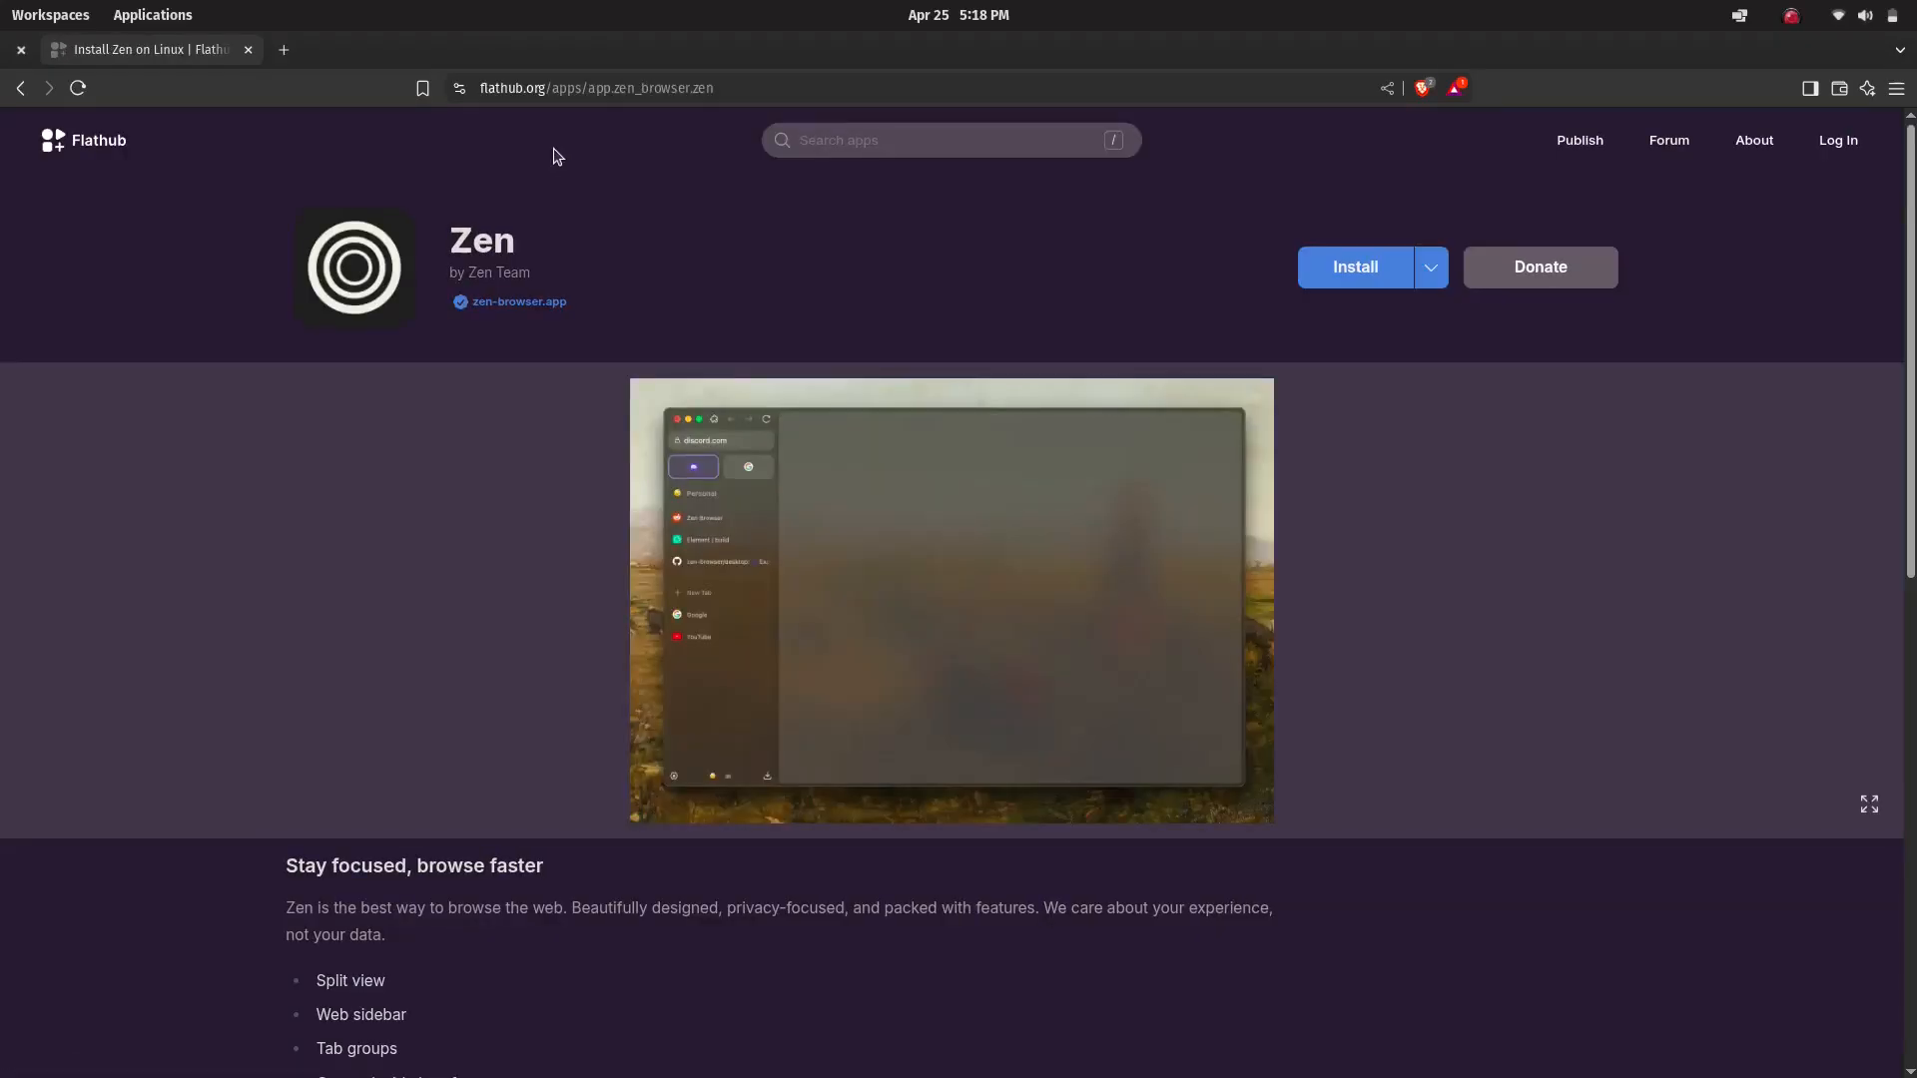
{"action": "mouse_move", "coordinate": [532, 512]}
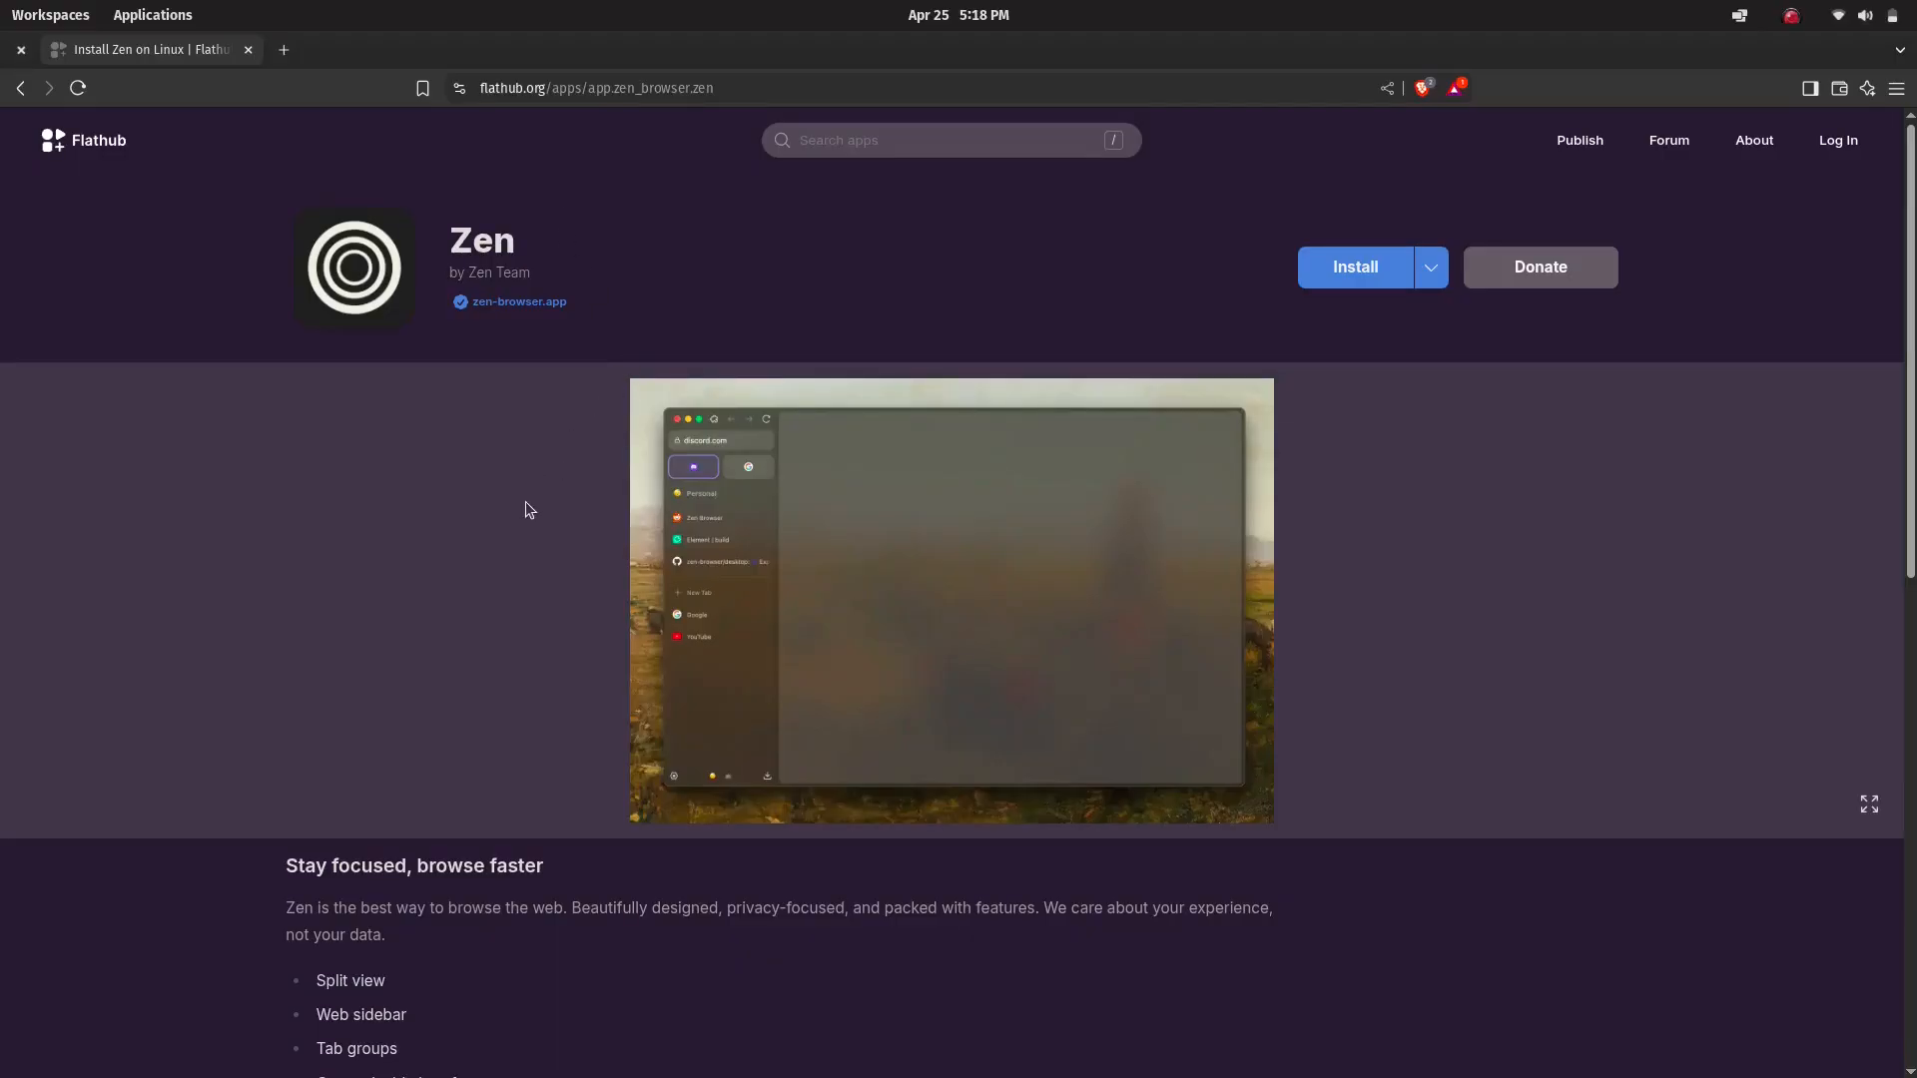
{"action": "mouse_move", "coordinate": [1430, 272]}
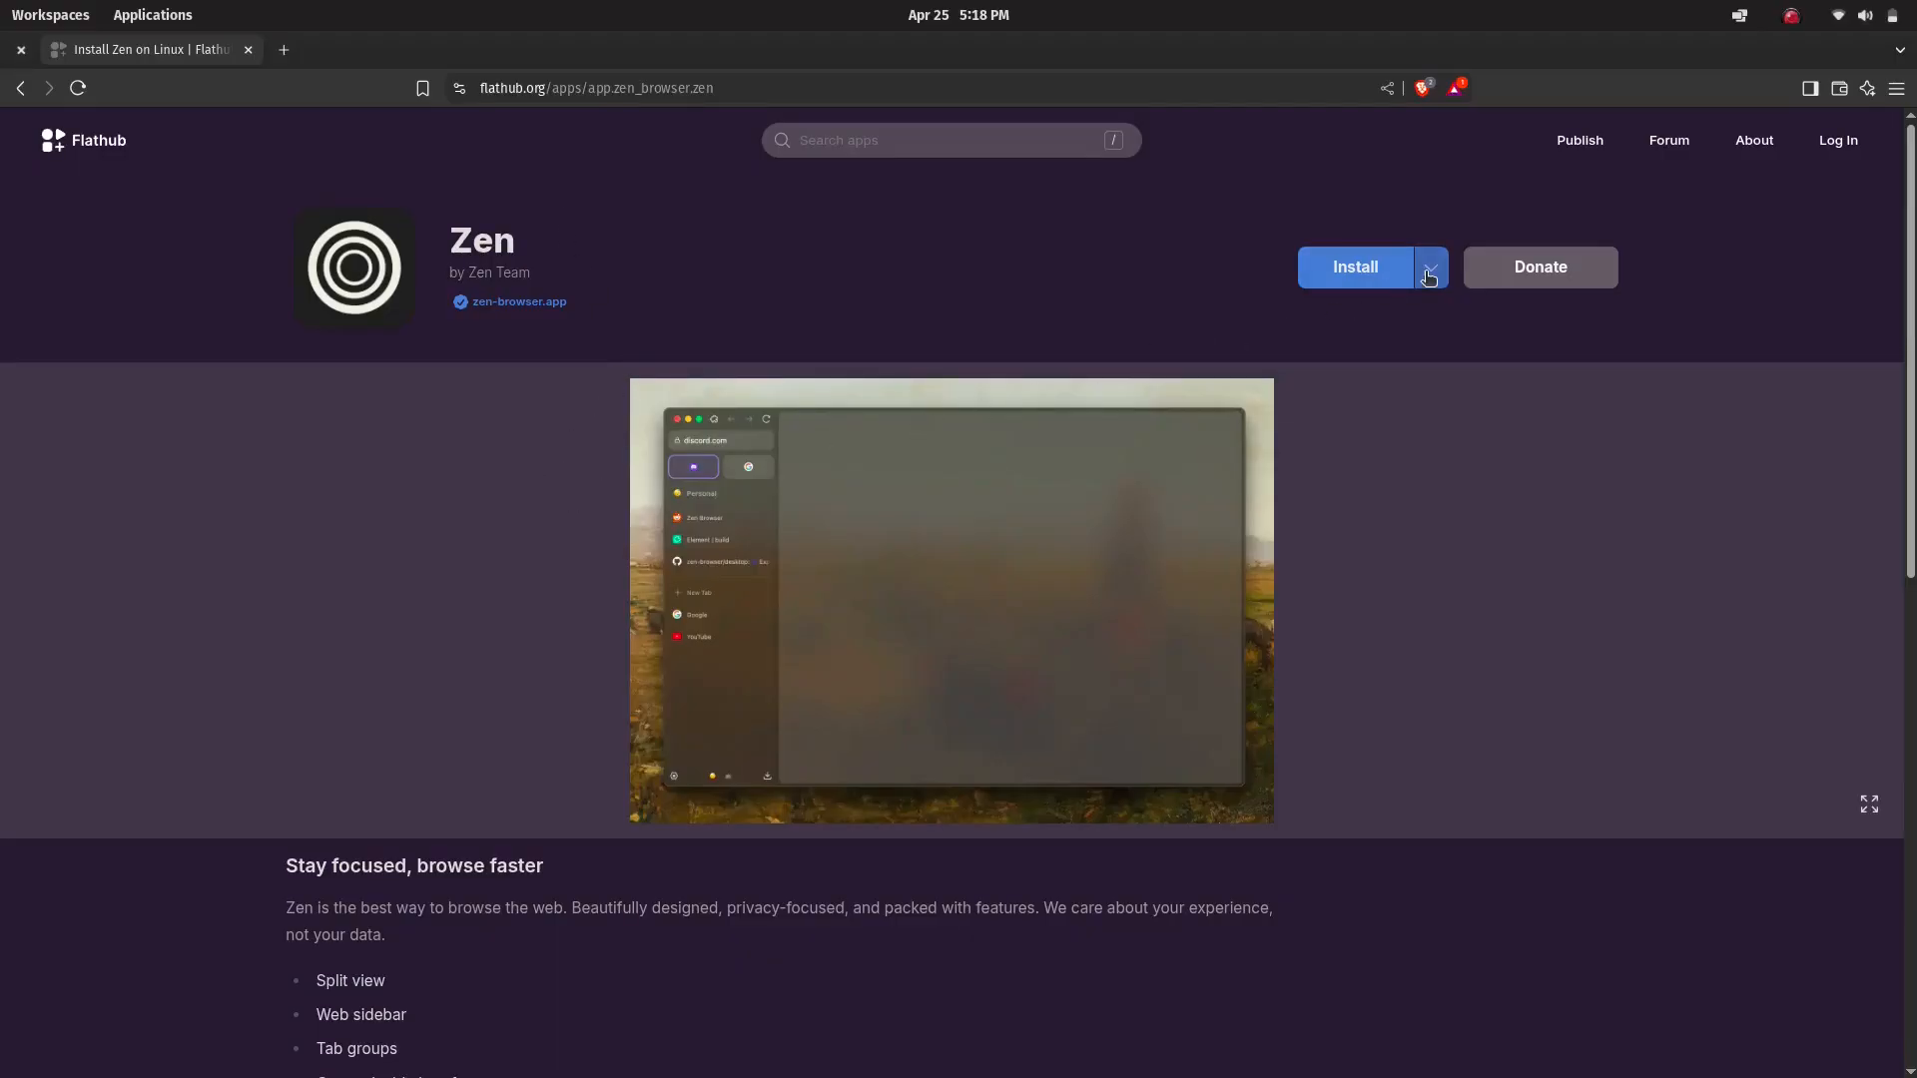
Expand Flathub's Install dropdown to view the manual flatpak install and run commands for Zen.
{"action": "left_click", "coordinate": [1430, 268]}
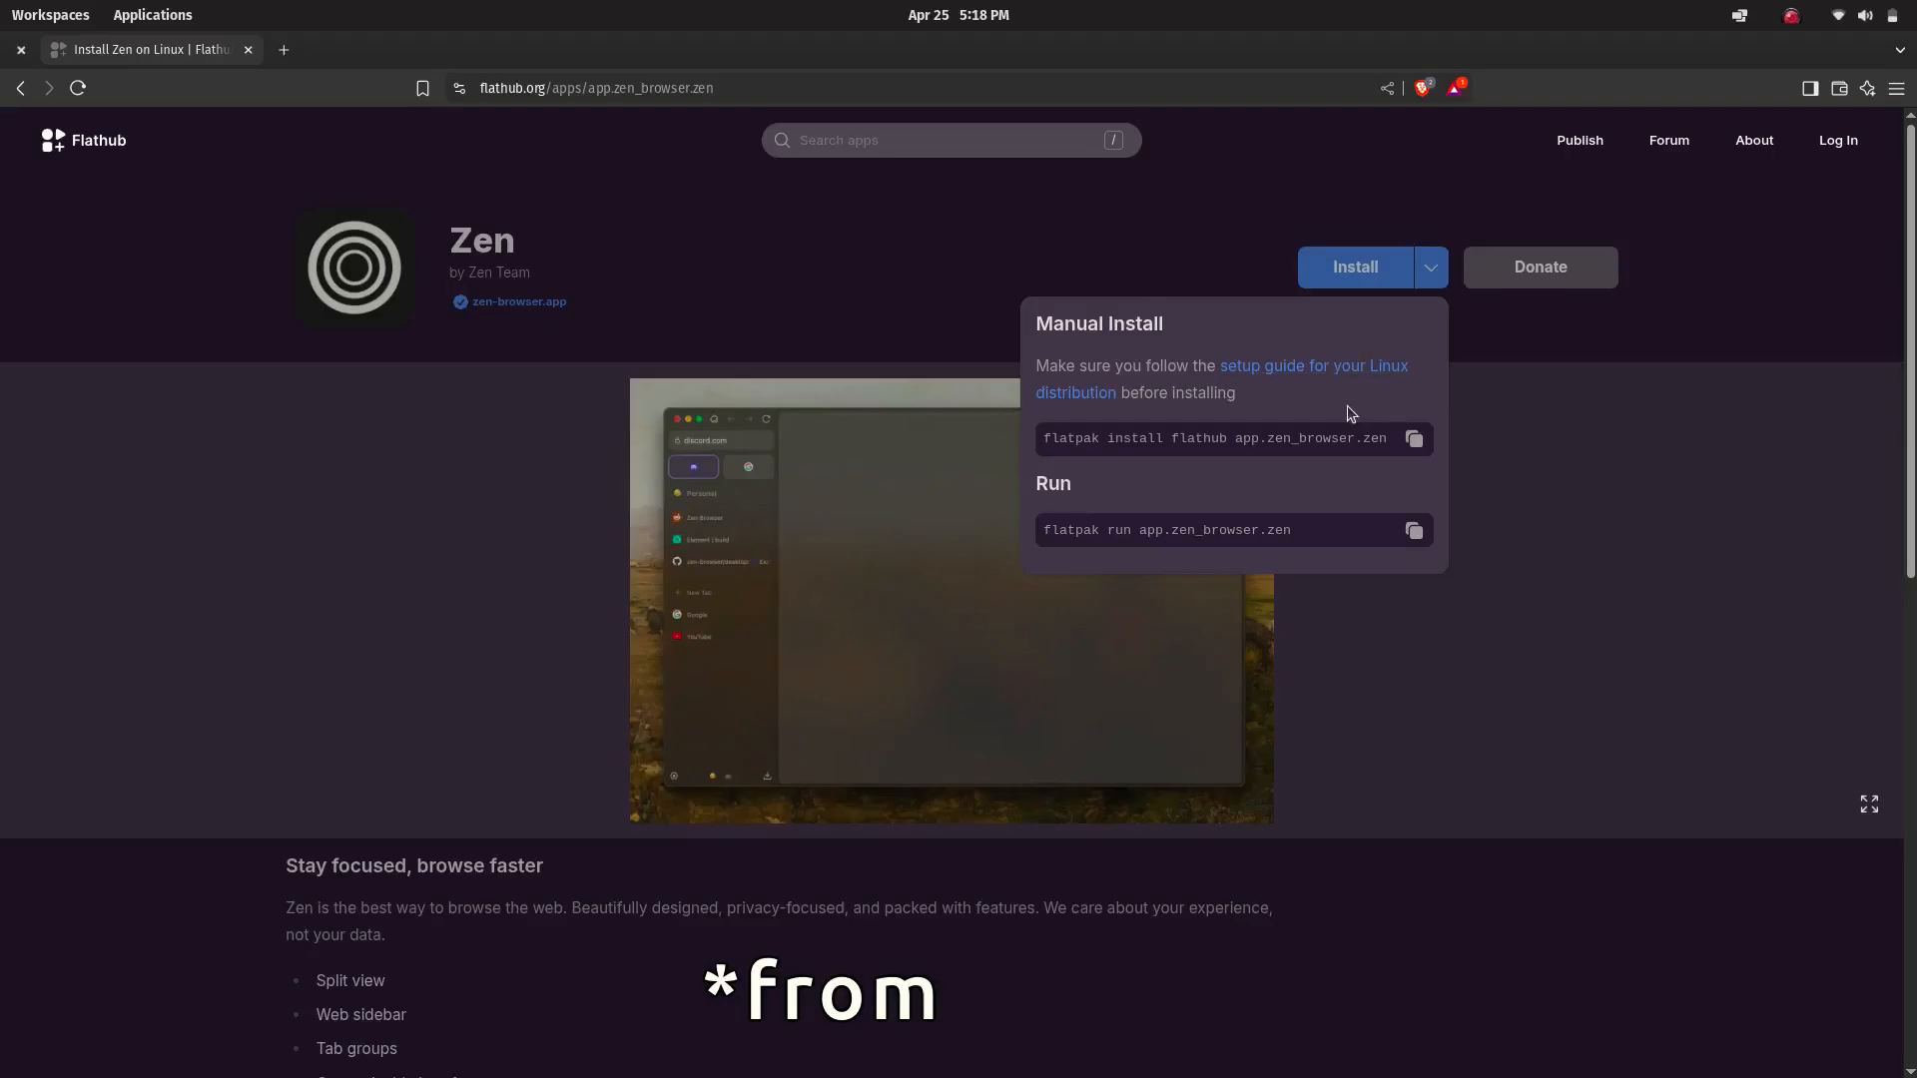
{"action": "left_click", "coordinate": [1414, 438]}
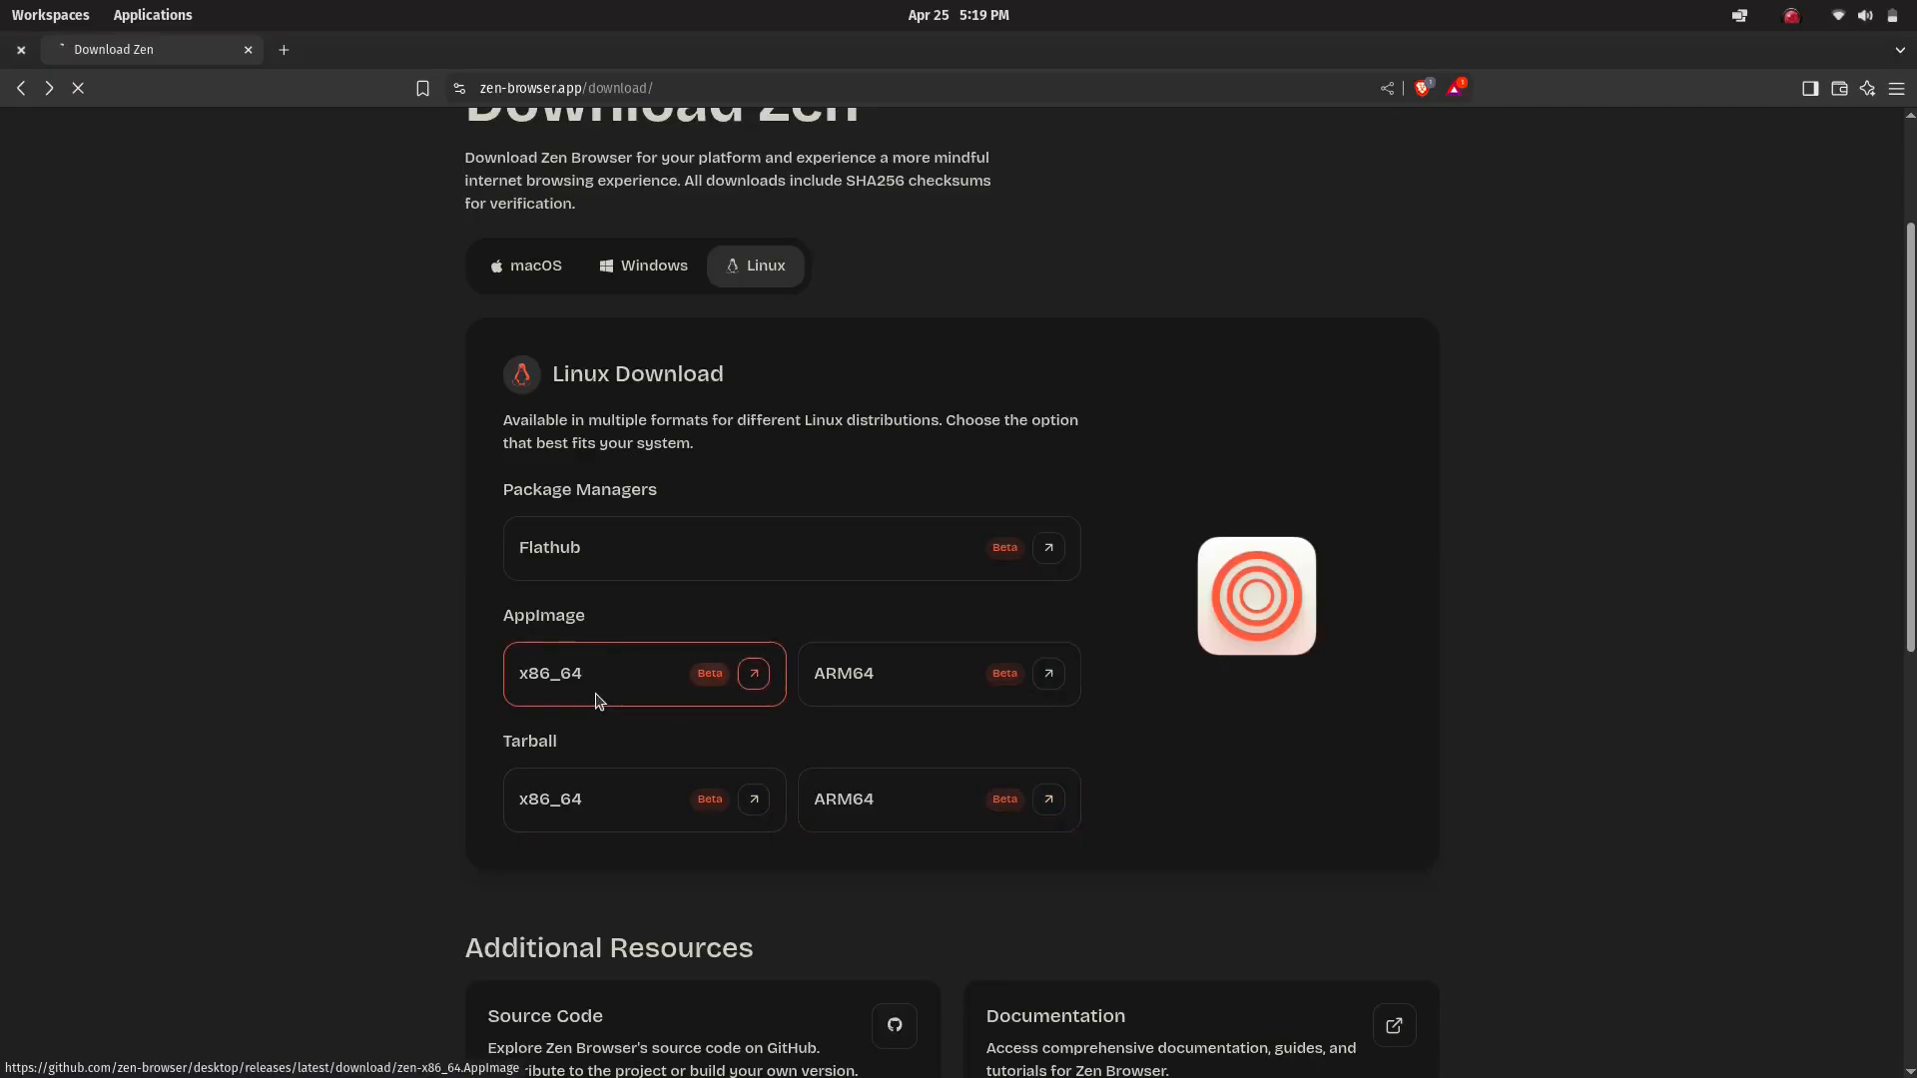
Download zen-x86_64.AppImage, save it to Downloads, and show the finished file in its folder.
{"action": "left_click", "coordinate": [755, 673]}
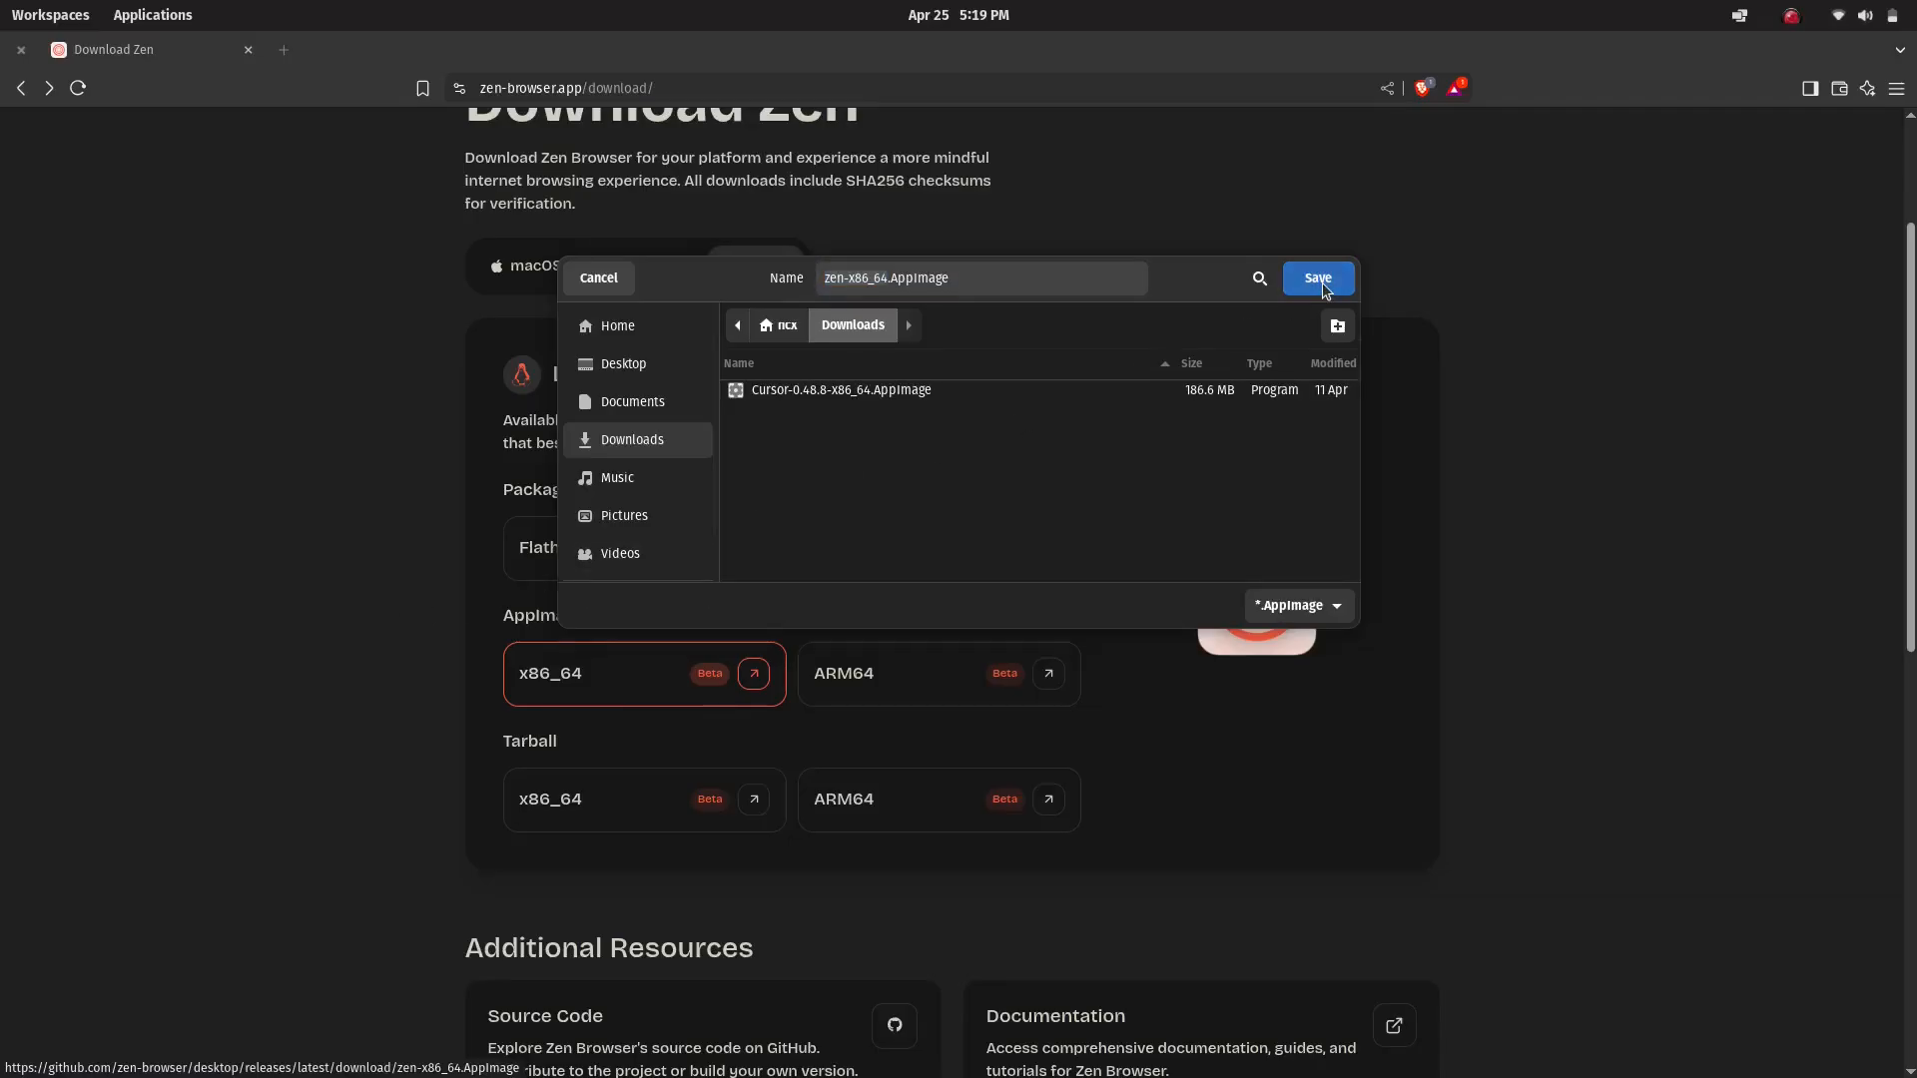
{"action": "left_click", "coordinate": [1318, 278]}
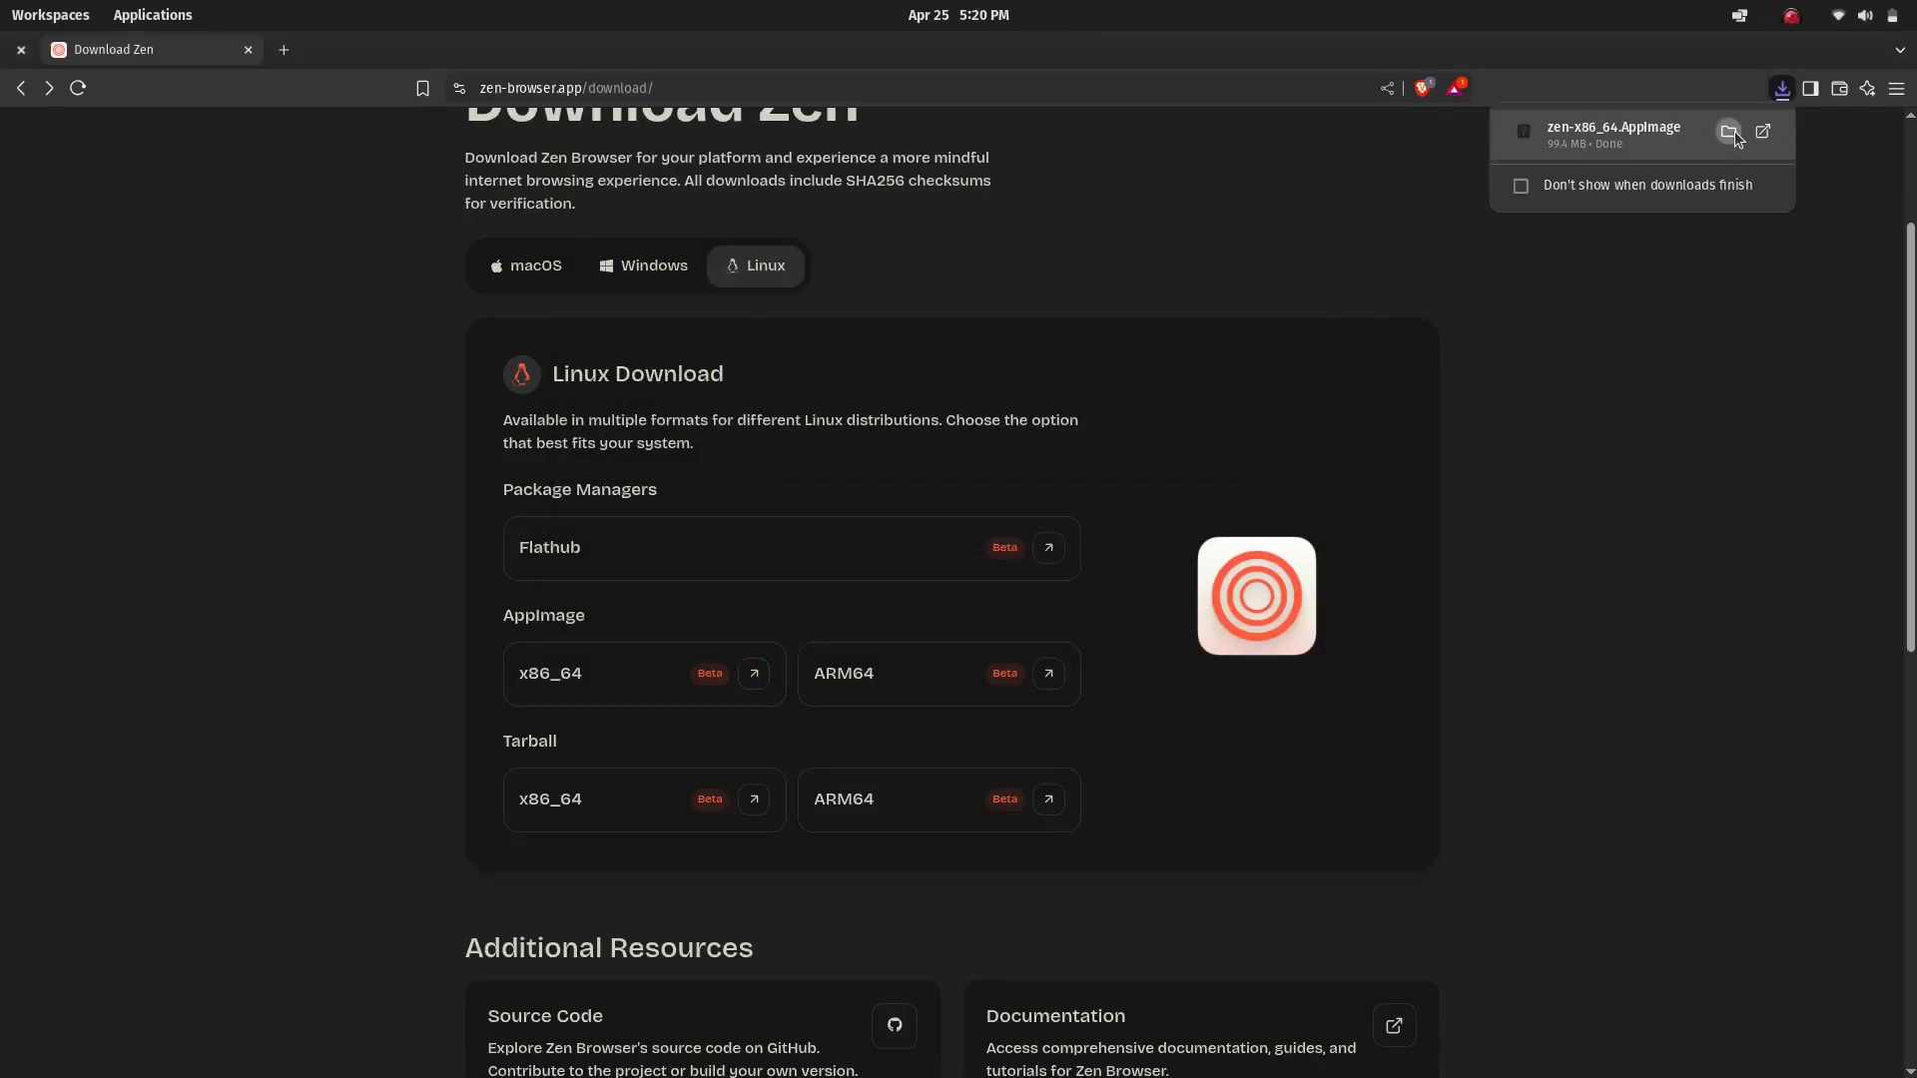
{"action": "left_click", "coordinate": [1728, 132]}
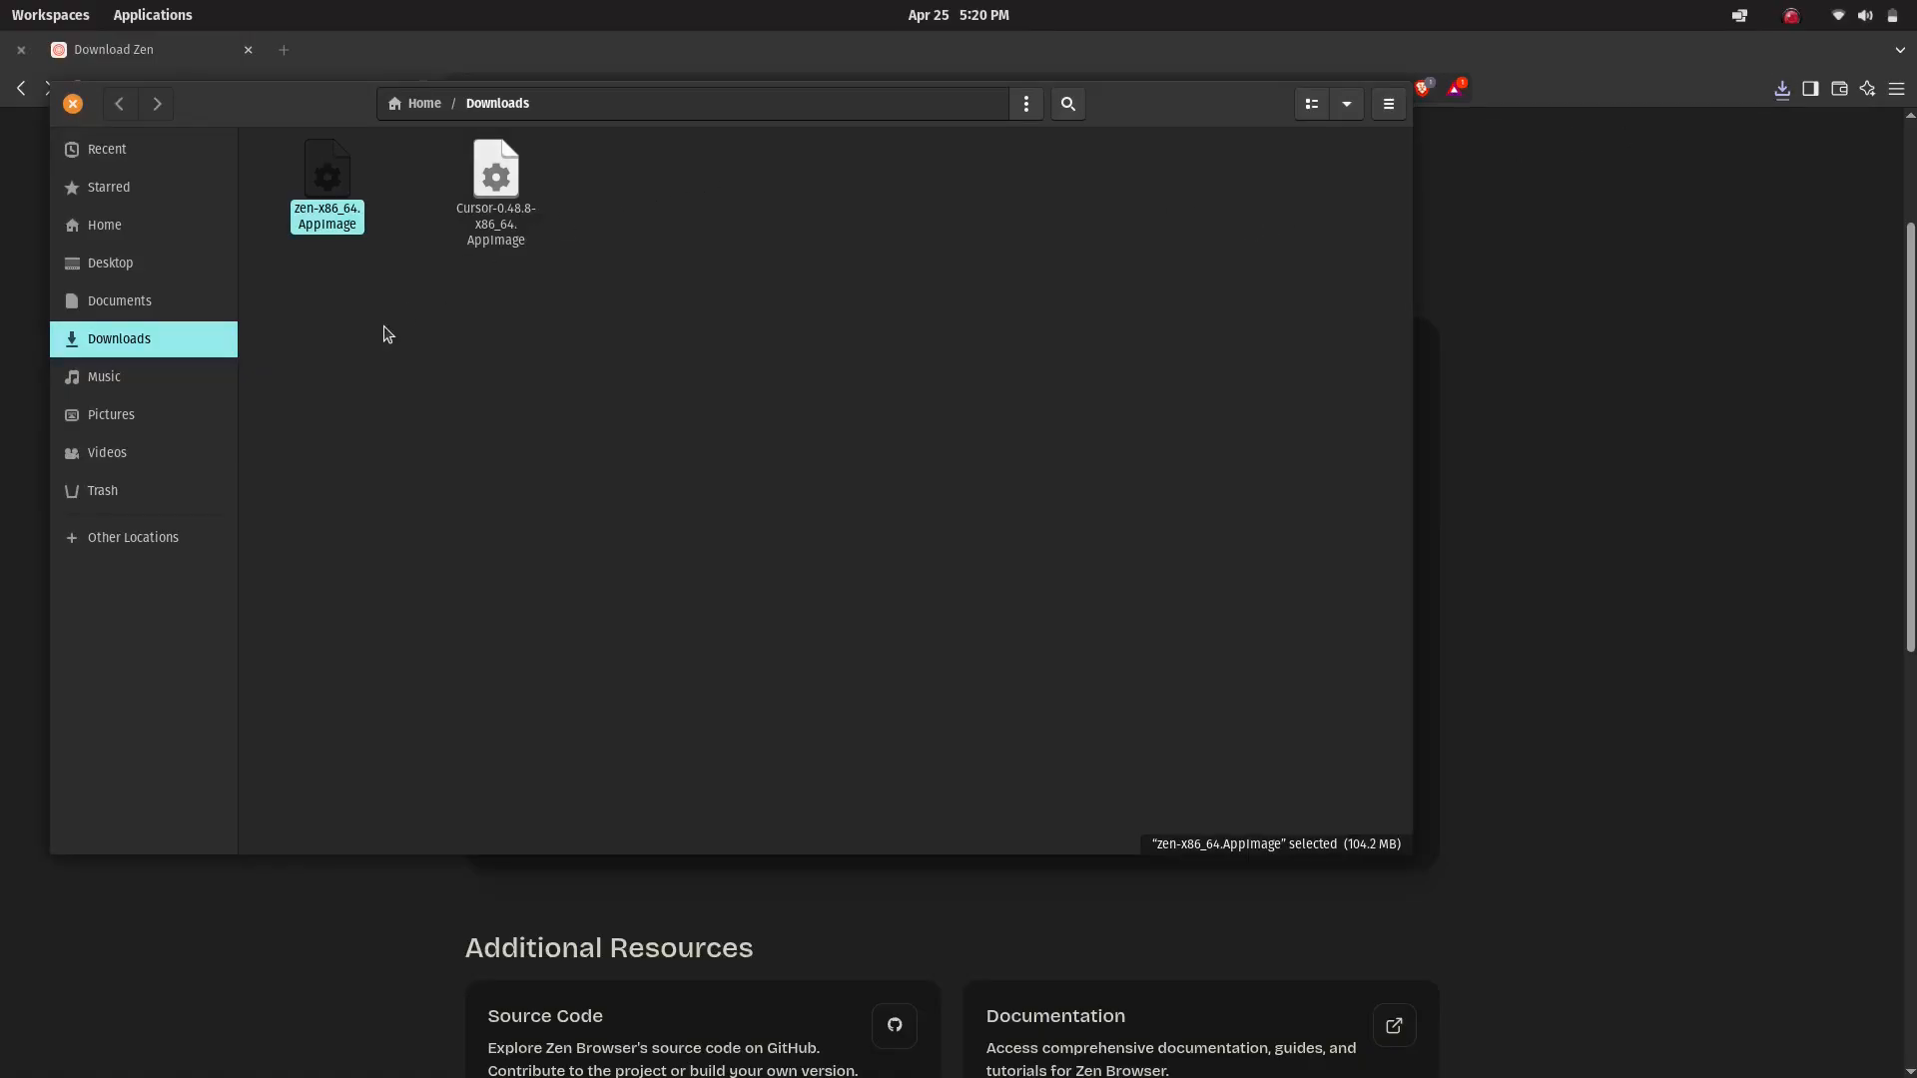
In the AppImage's Properties Permissions, tick 'Allow executing file as program' and close the window.
{"action": "right_click", "coordinate": [328, 176]}
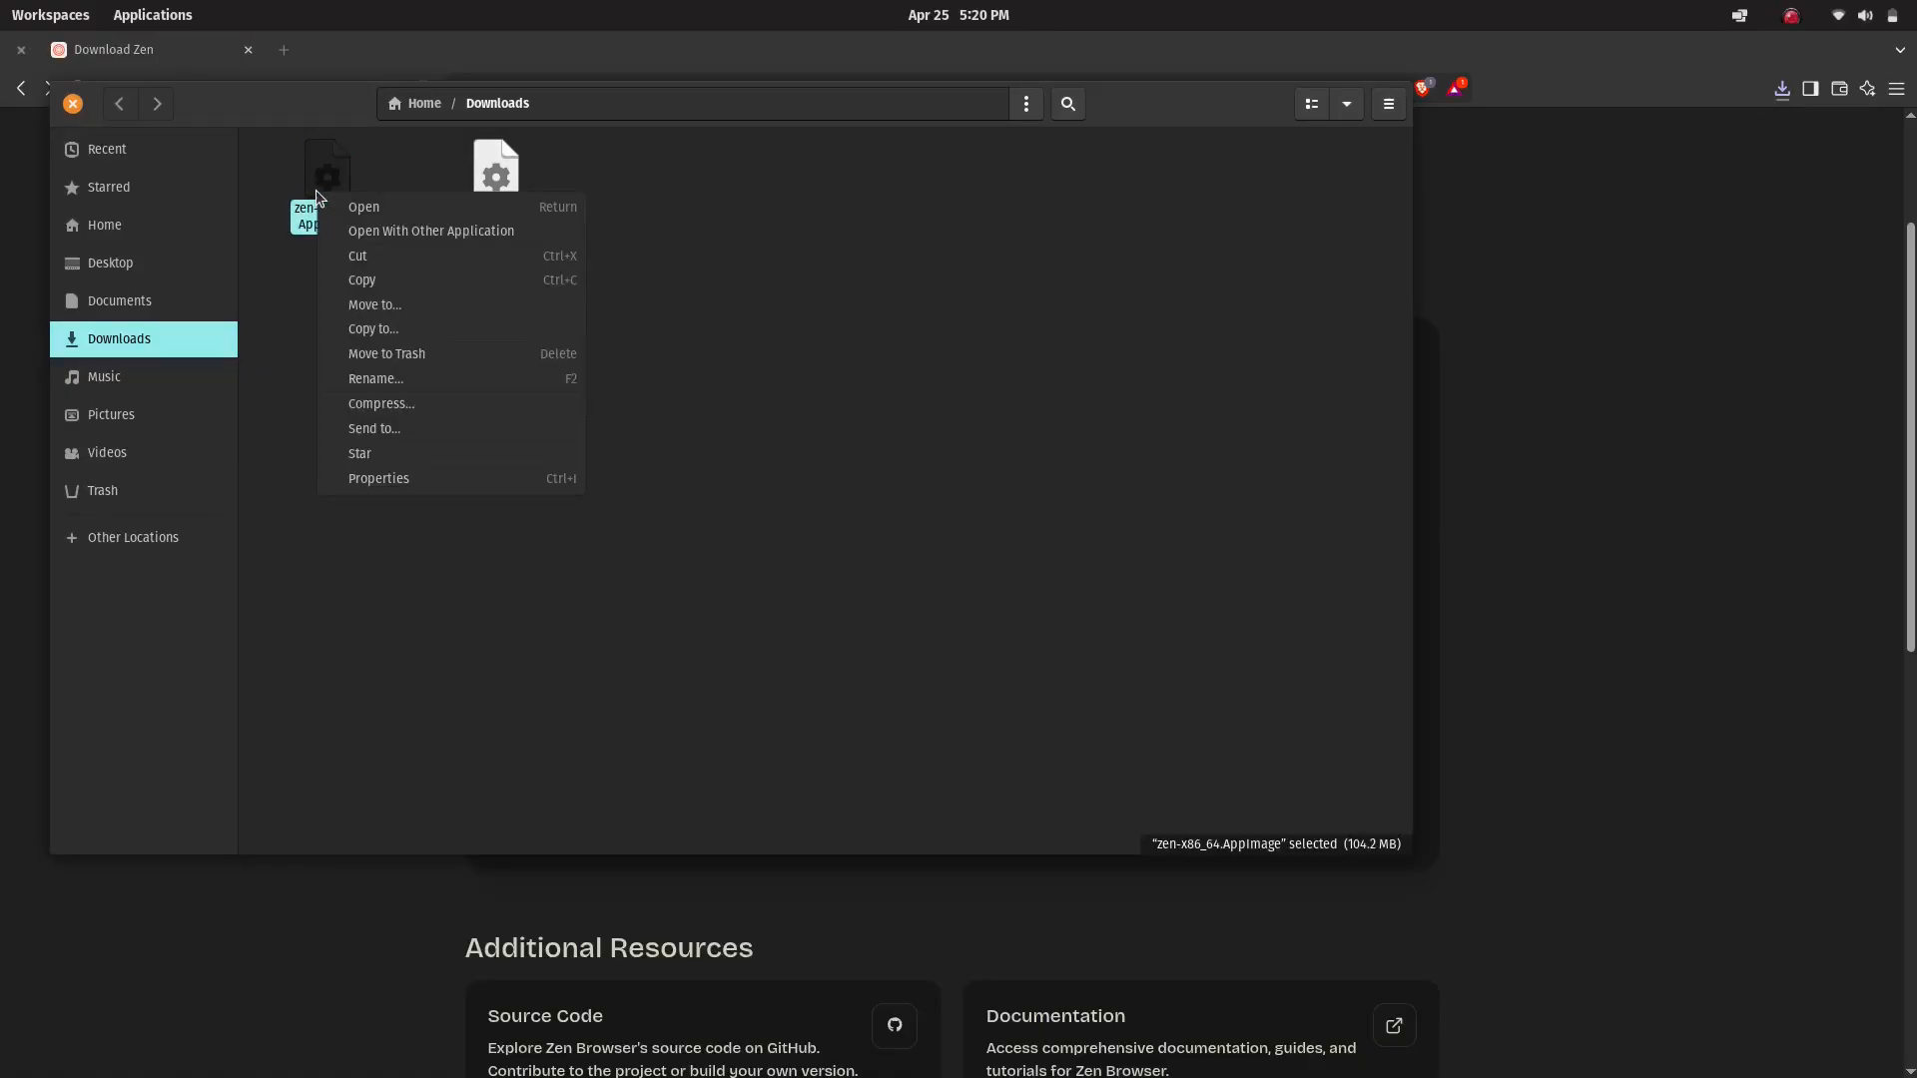
{"action": "left_click", "coordinate": [380, 479]}
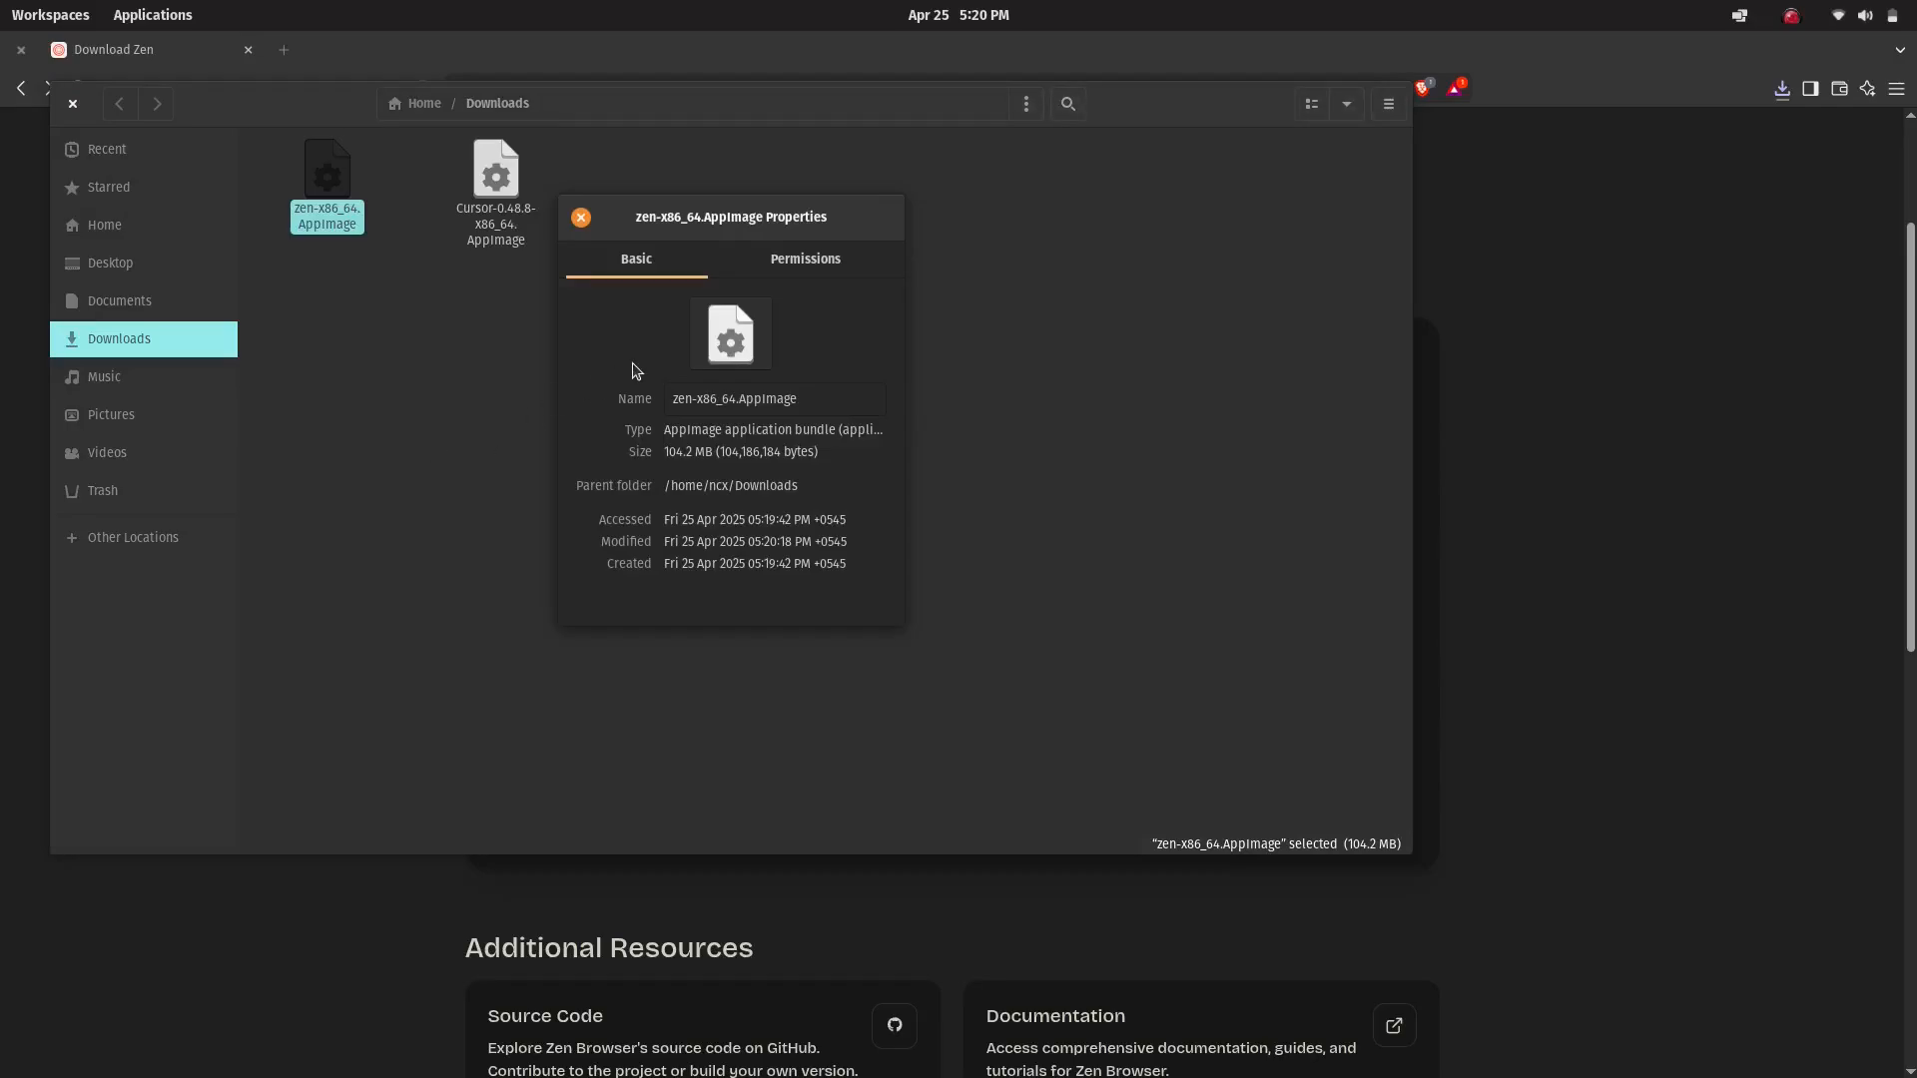
{"action": "left_click", "coordinate": [804, 257]}
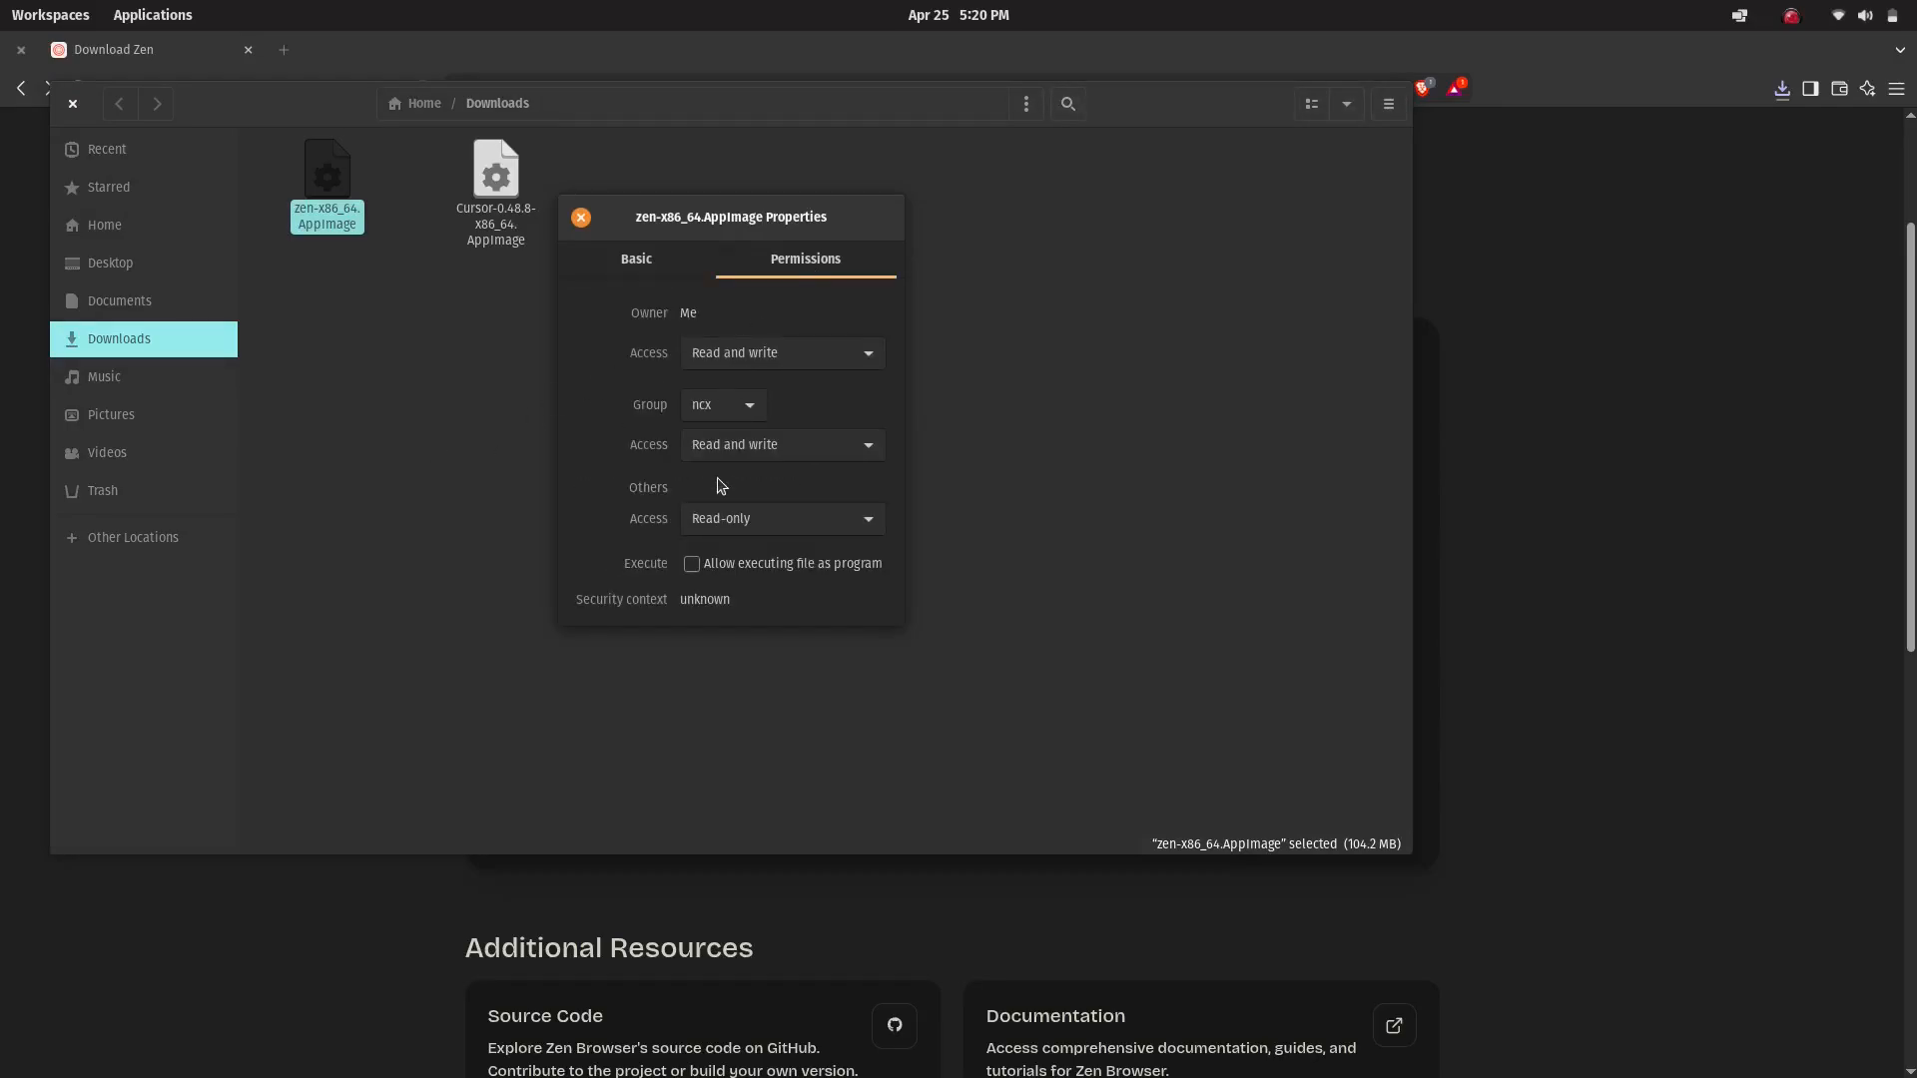
{"action": "left_click", "coordinate": [691, 563]}
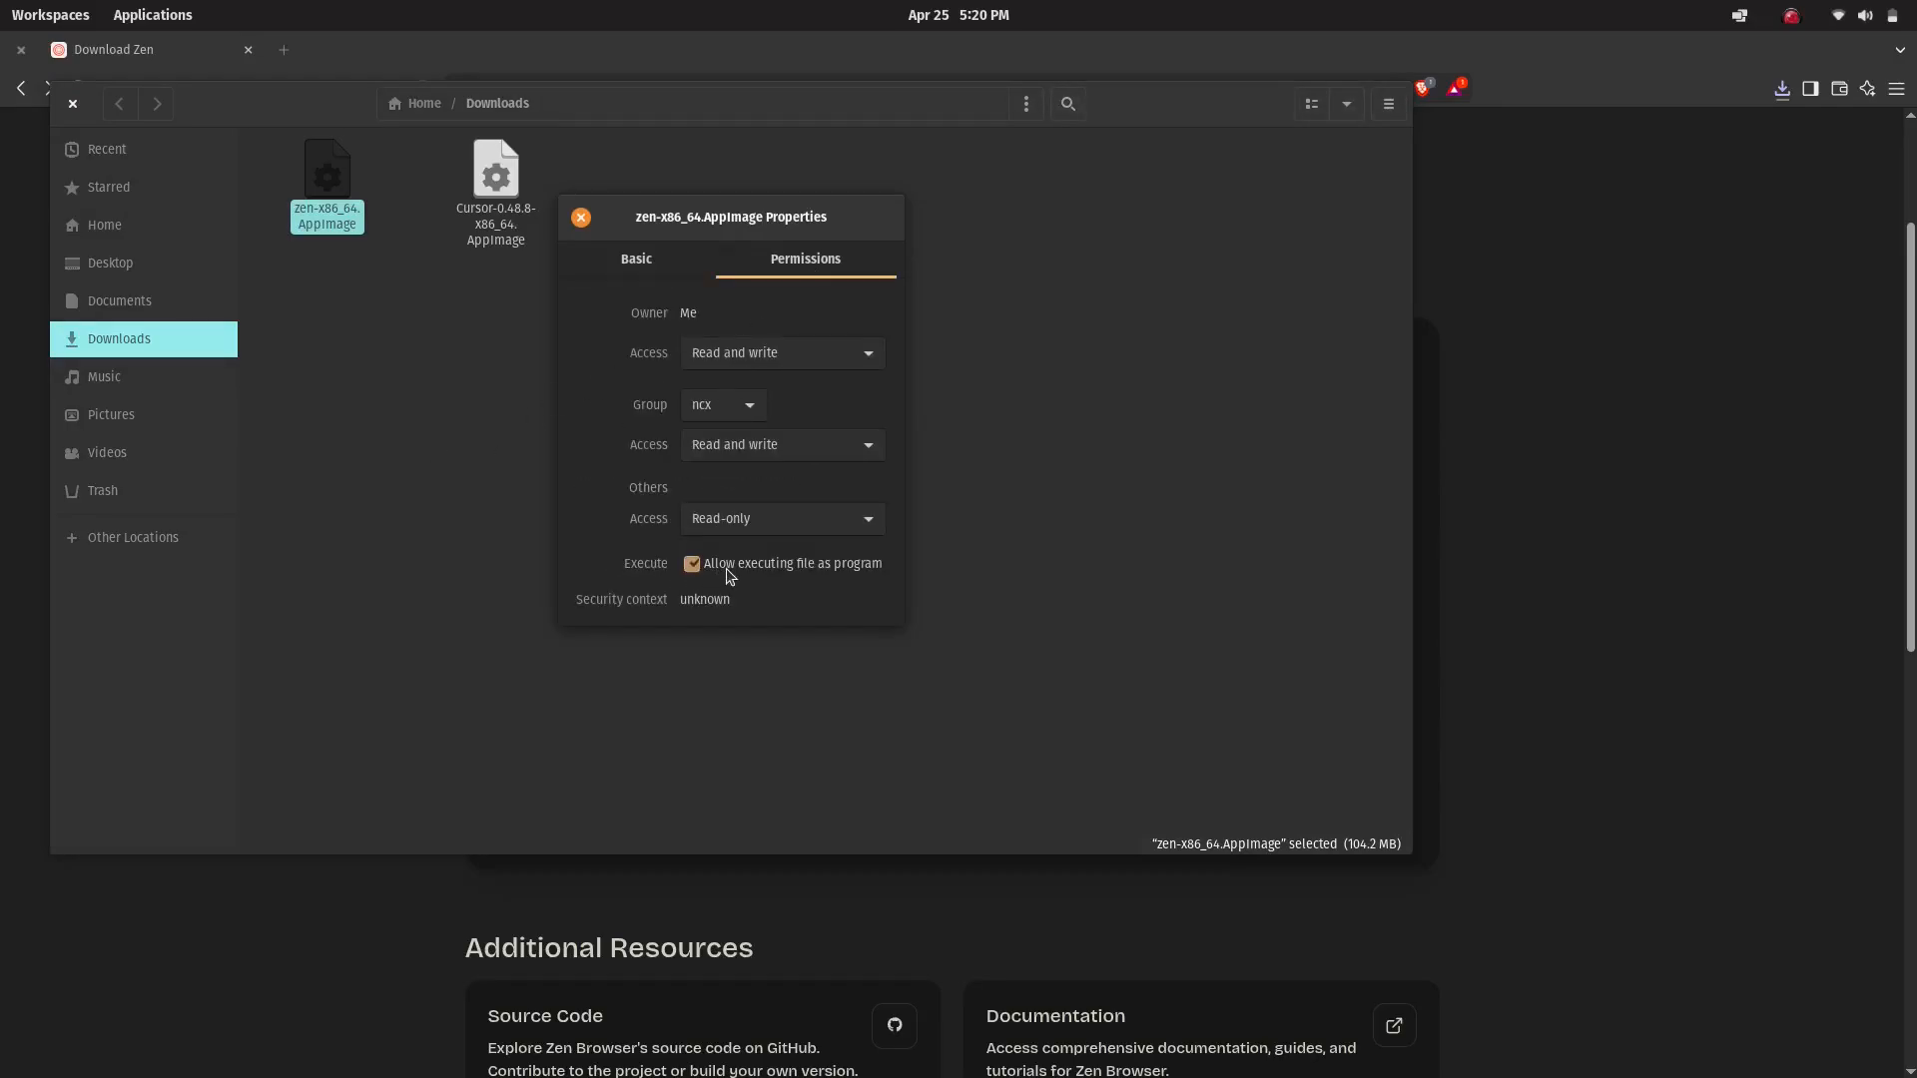
{"action": "left_click", "coordinate": [581, 218]}
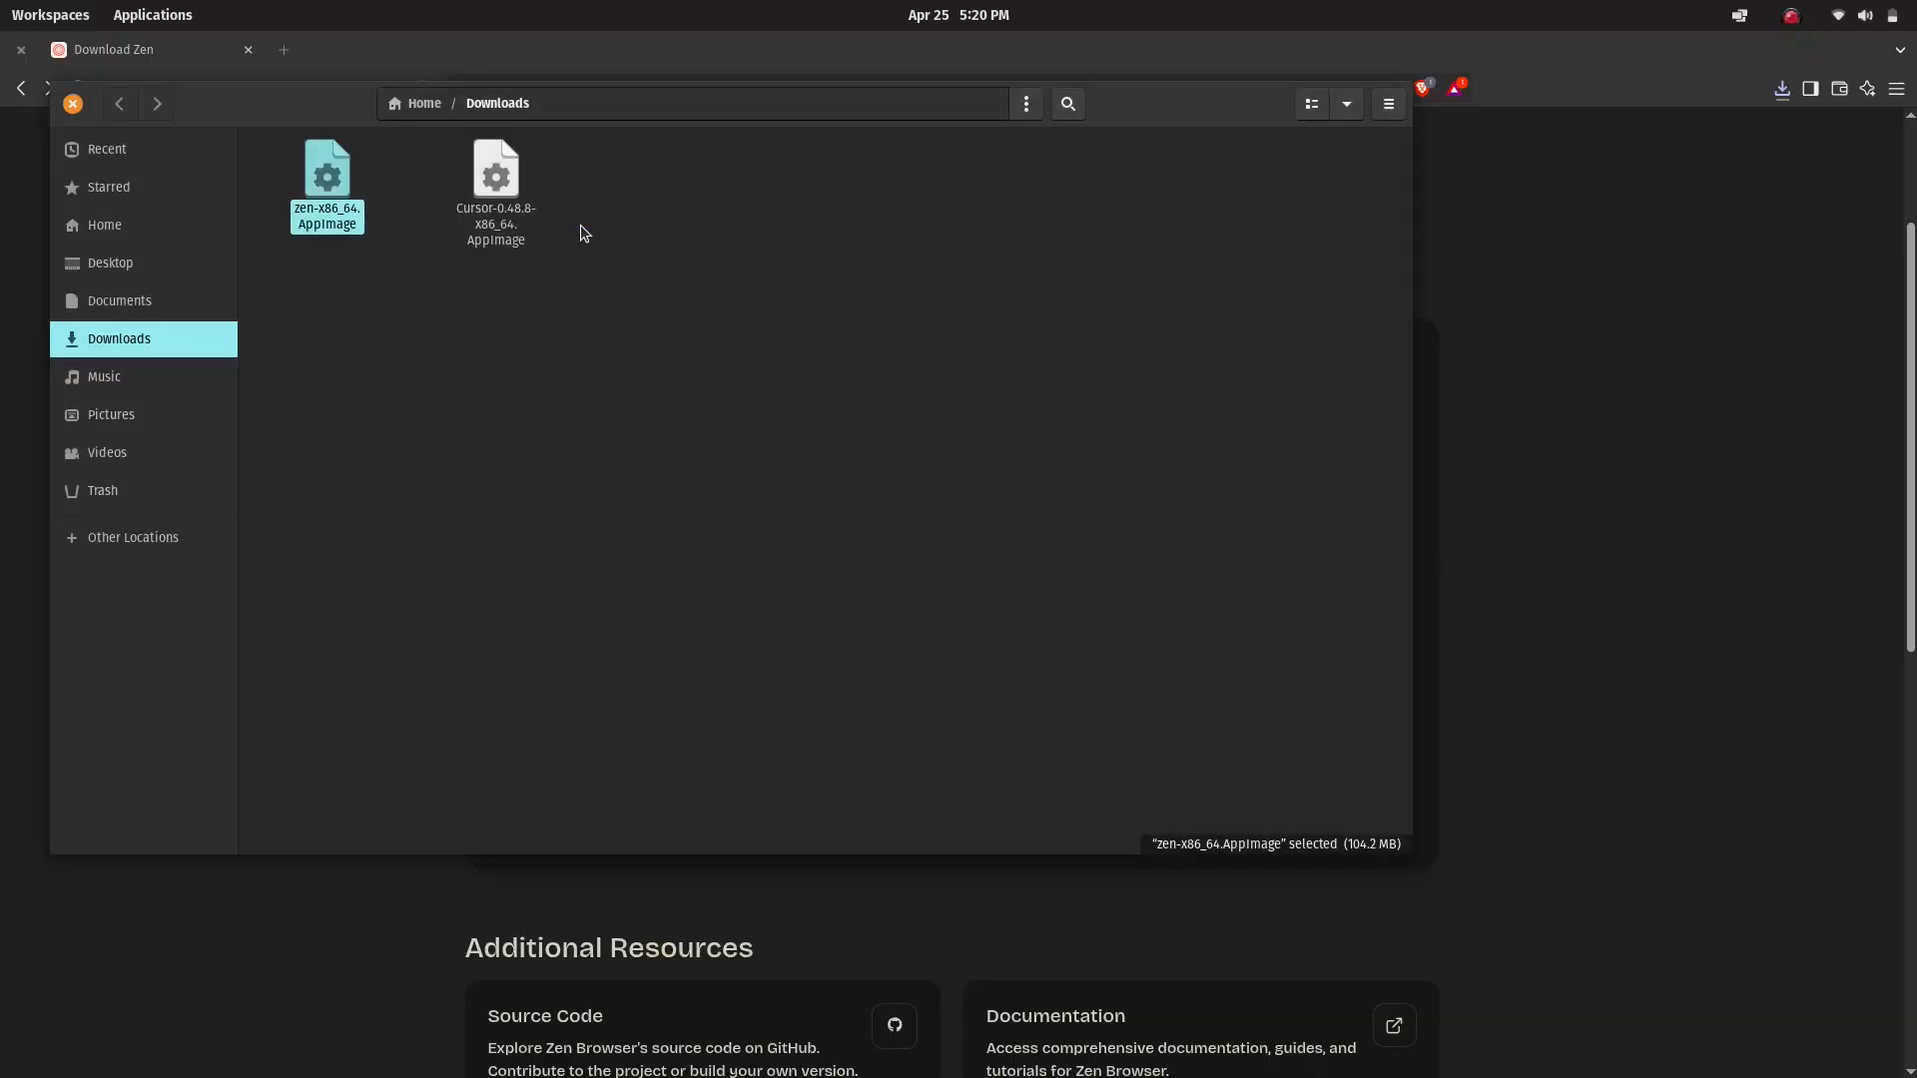
{"action": "mouse_move", "coordinate": [325, 179]}
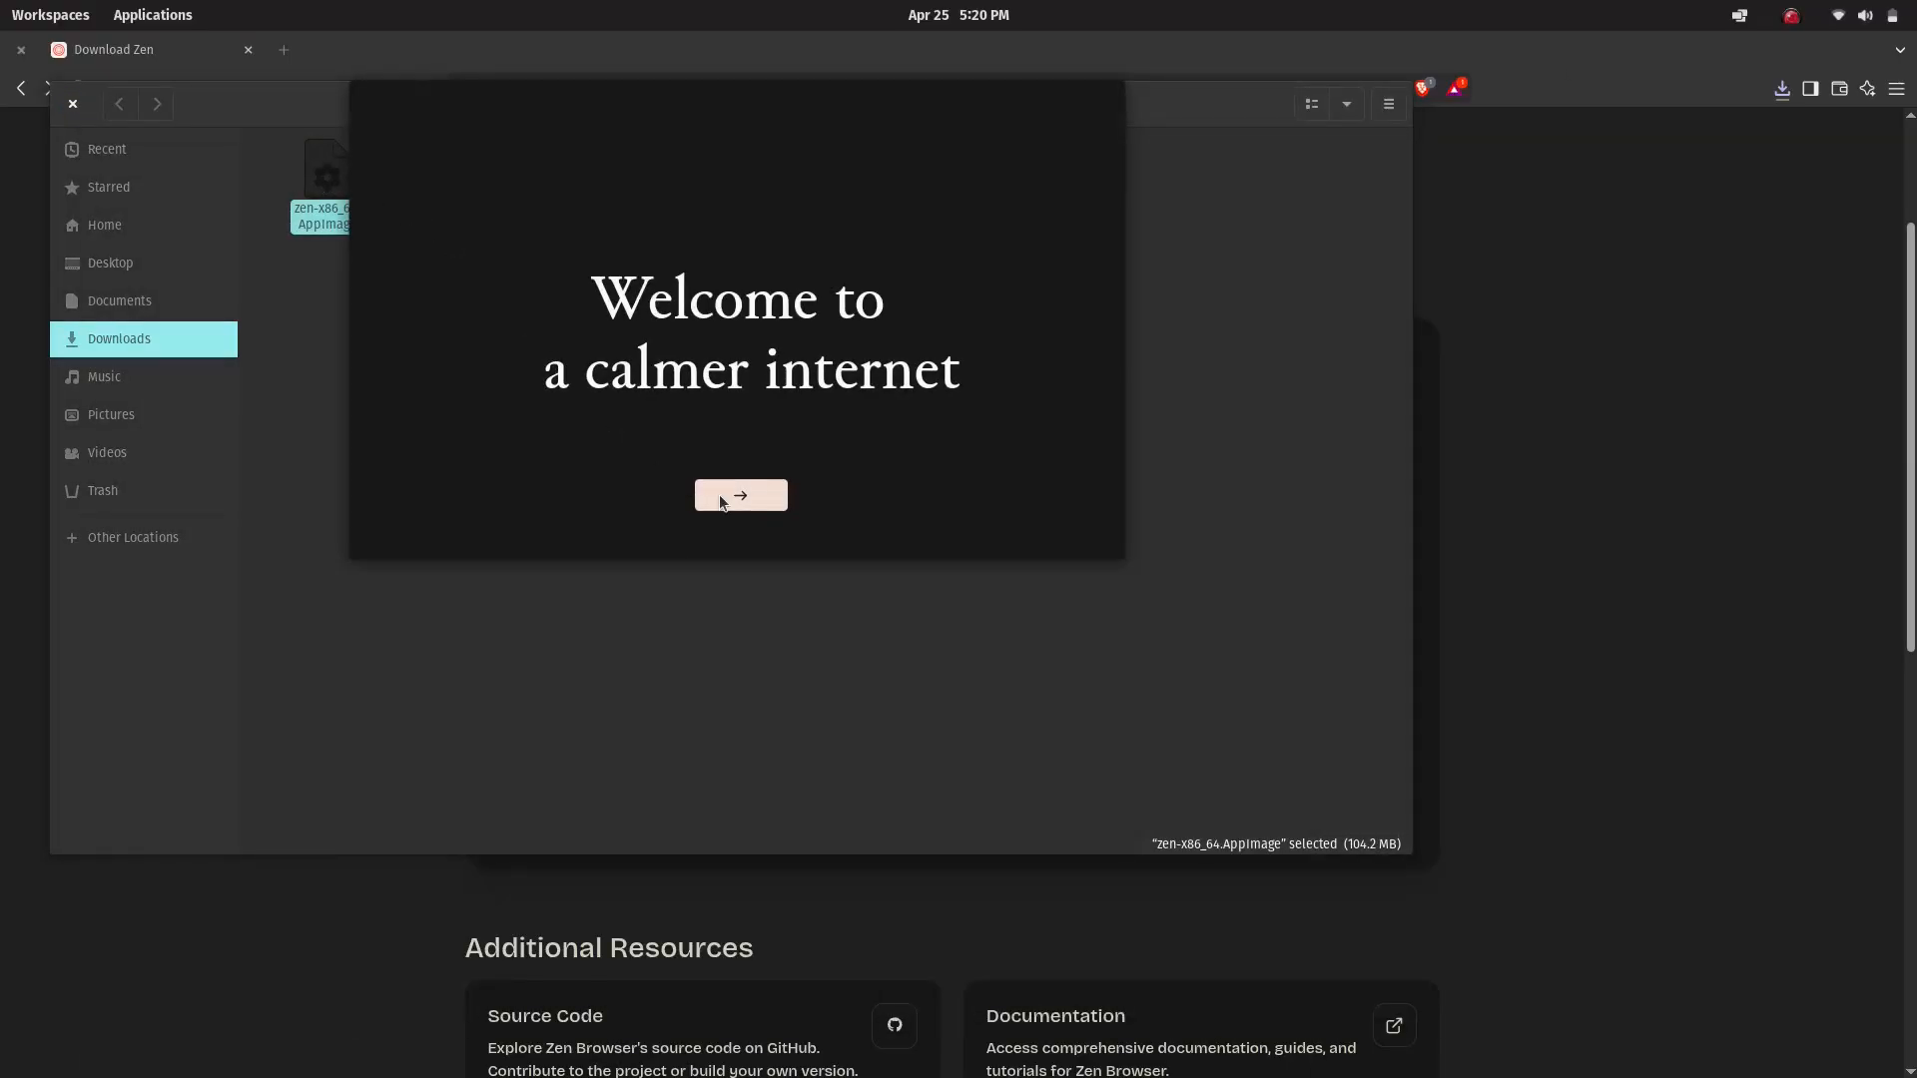
Begin setup, skip bookmark import, pass the tabs and colours screens, and Dive in to the Welcome page.
{"action": "left_click", "coordinate": [741, 495]}
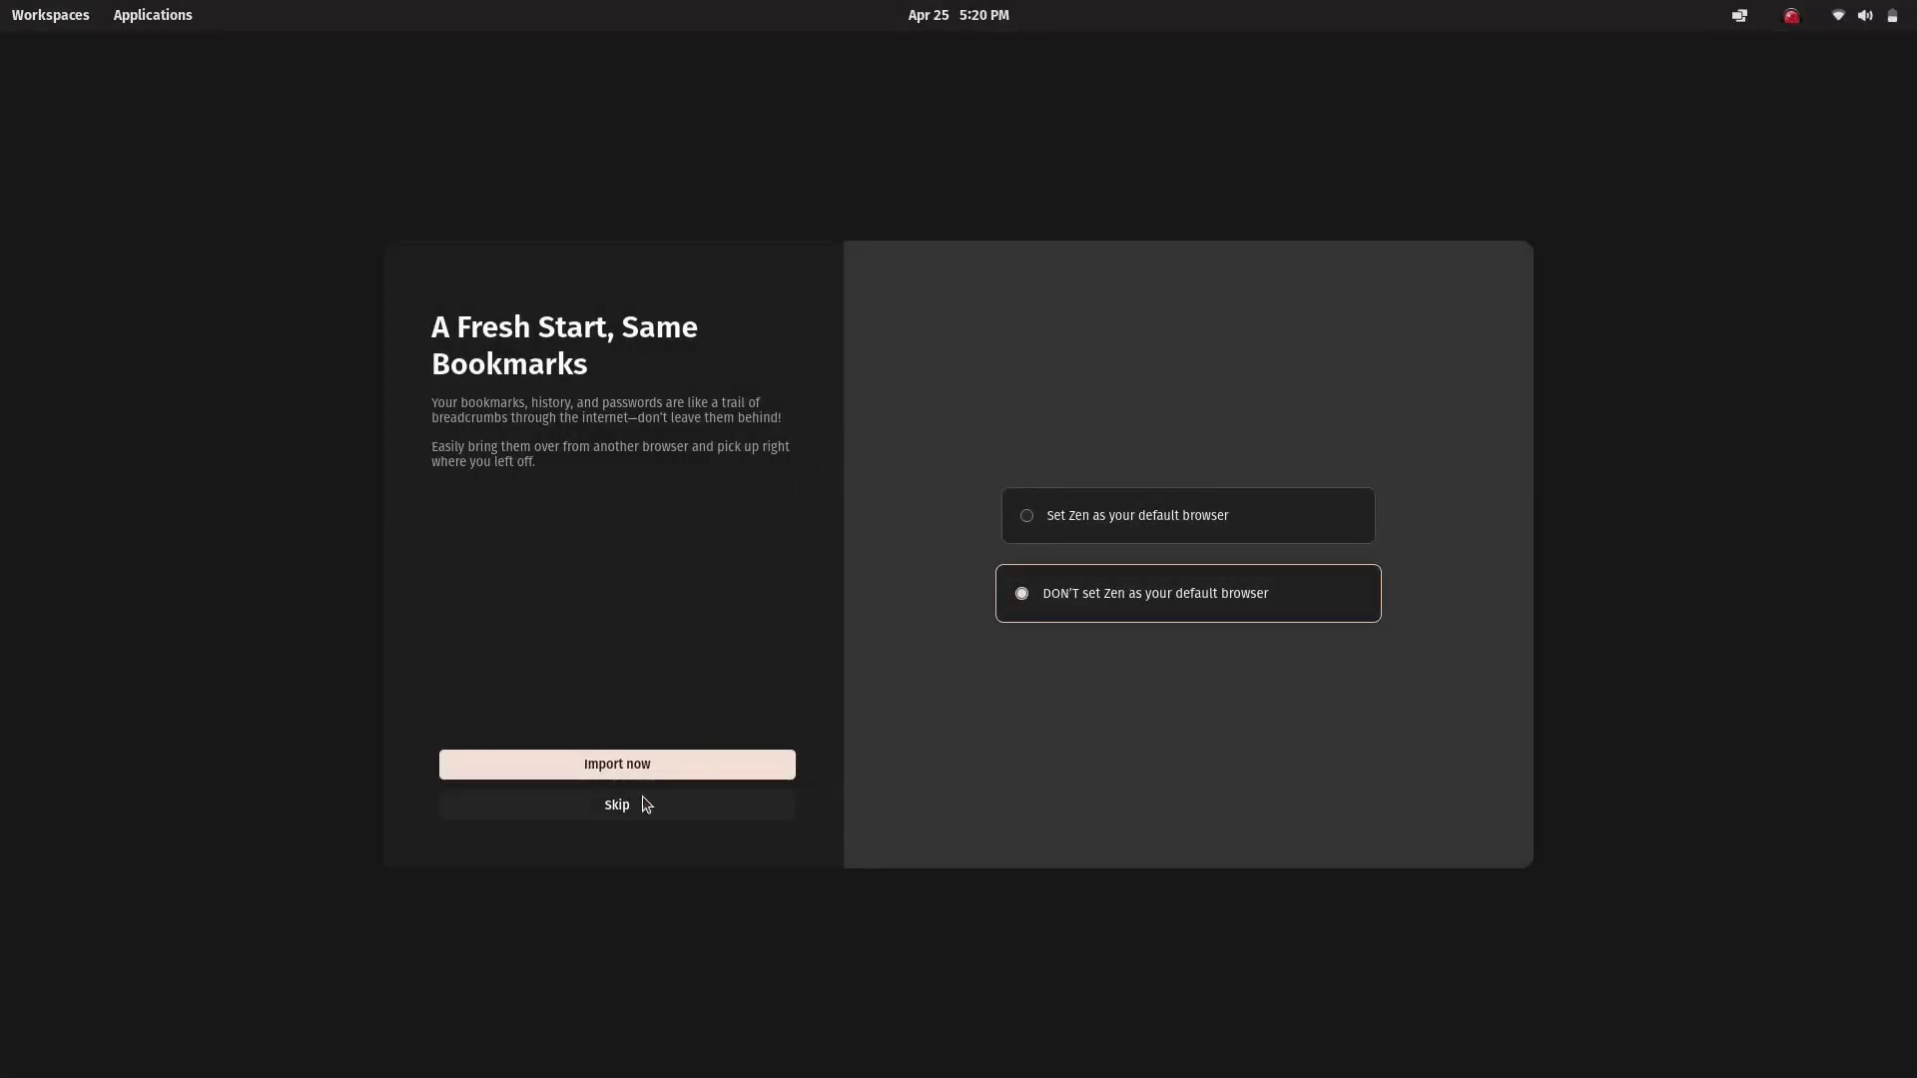
{"action": "left_click", "coordinate": [617, 805]}
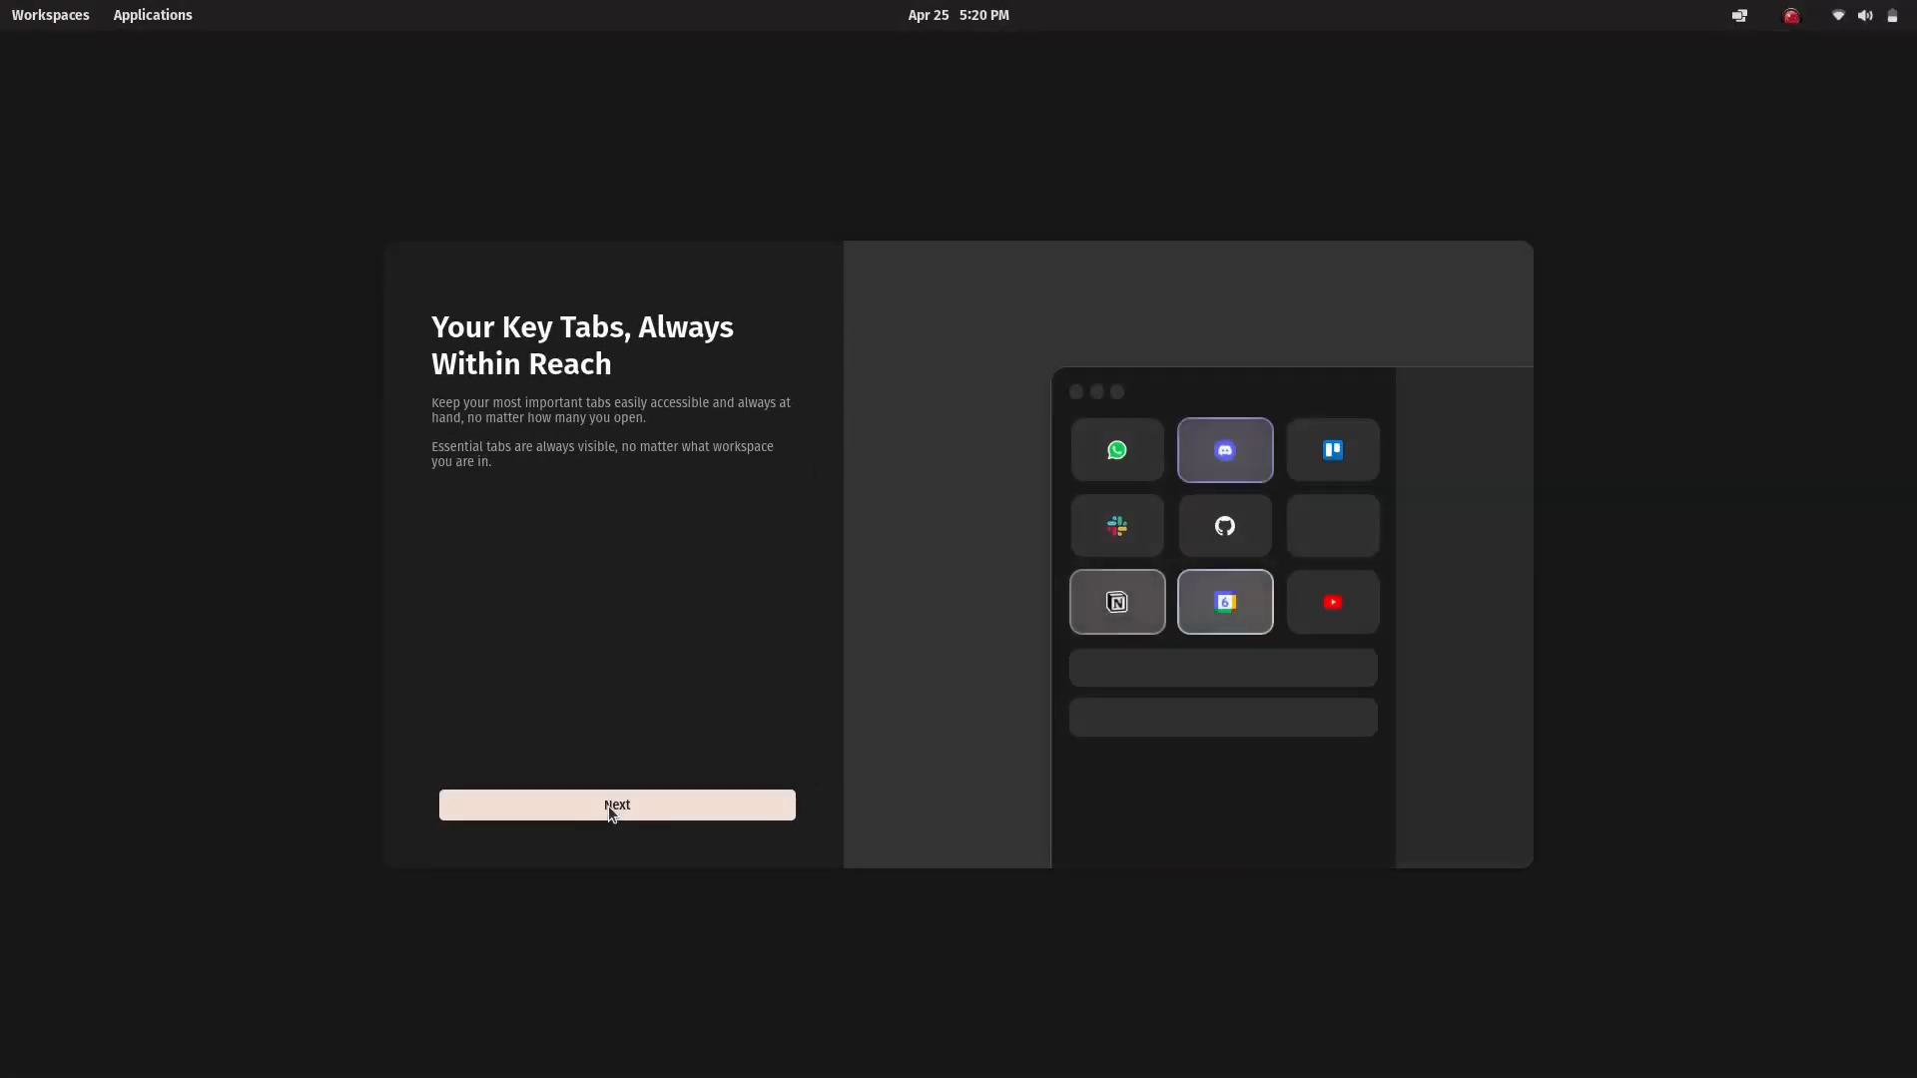
{"action": "left_click", "coordinate": [617, 805]}
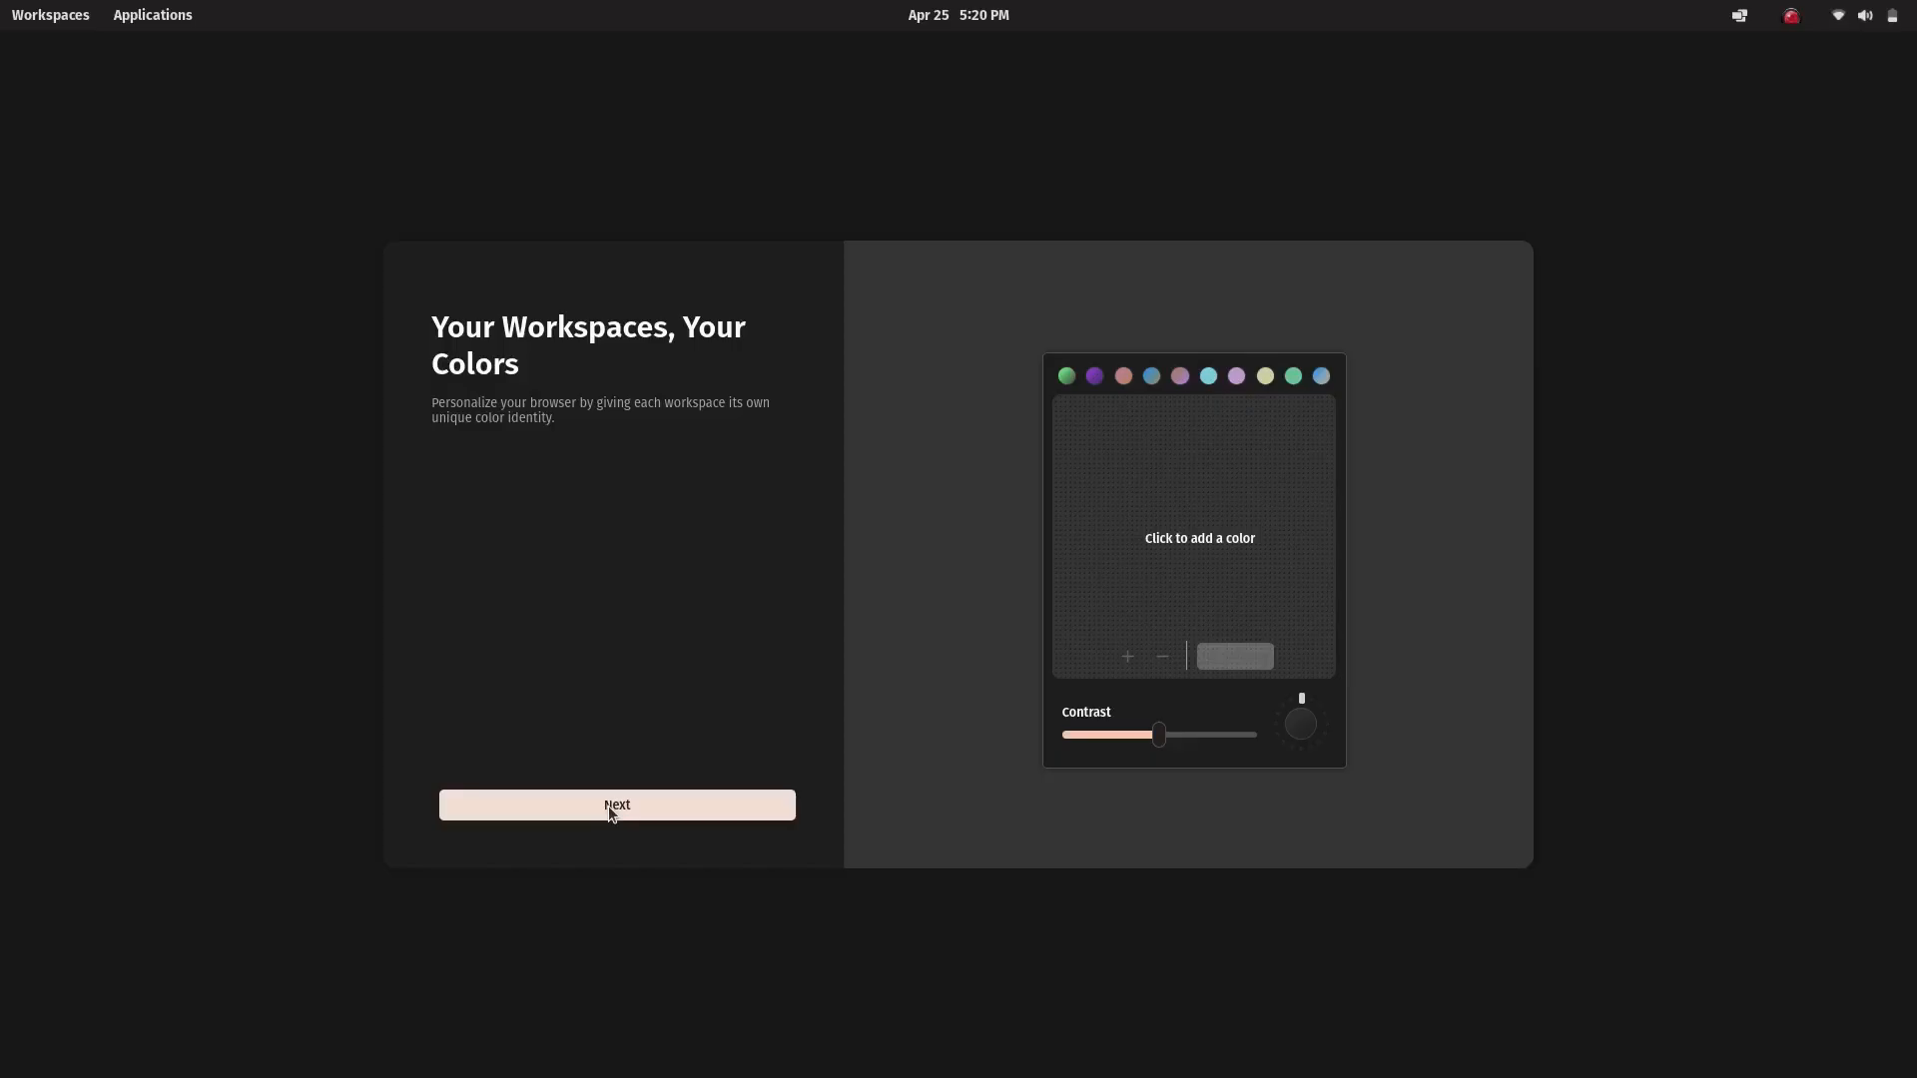
{"action": "left_click", "coordinate": [618, 805]}
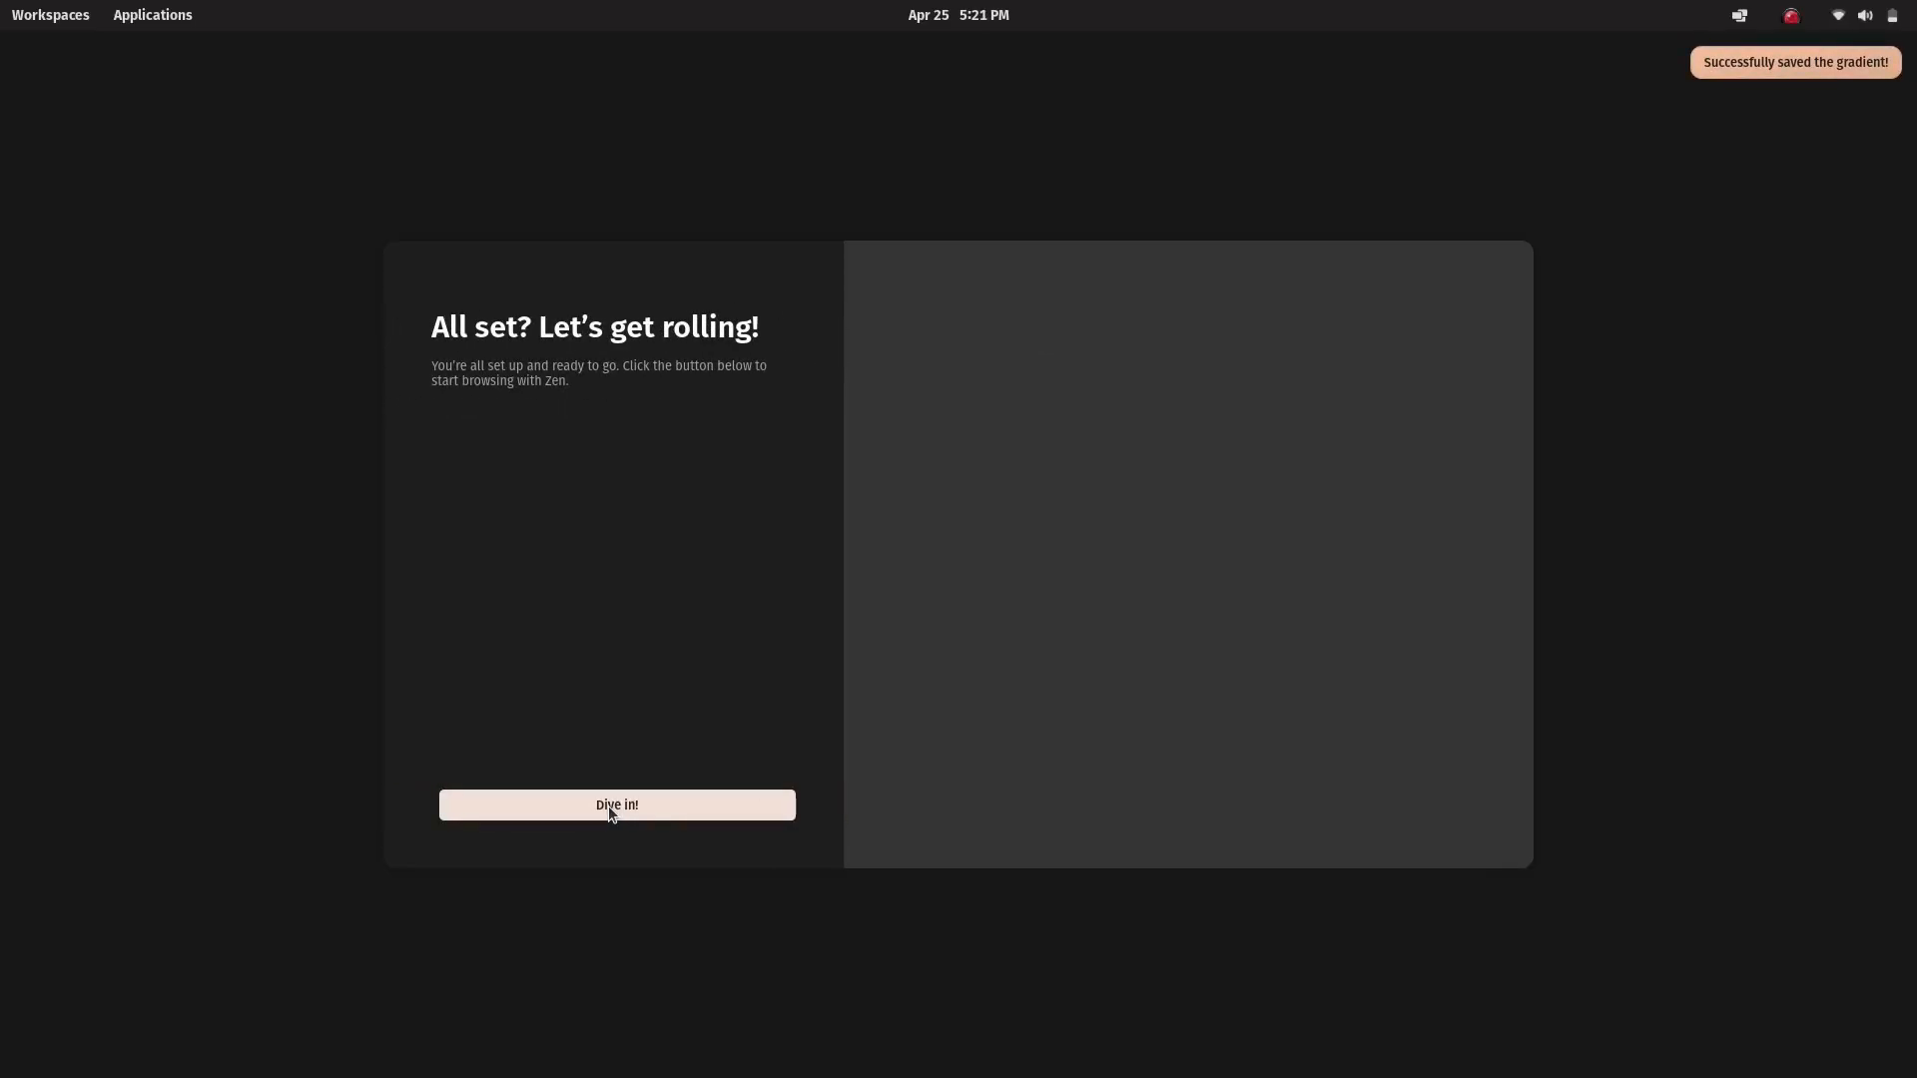
{"action": "left_click", "coordinate": [617, 805]}
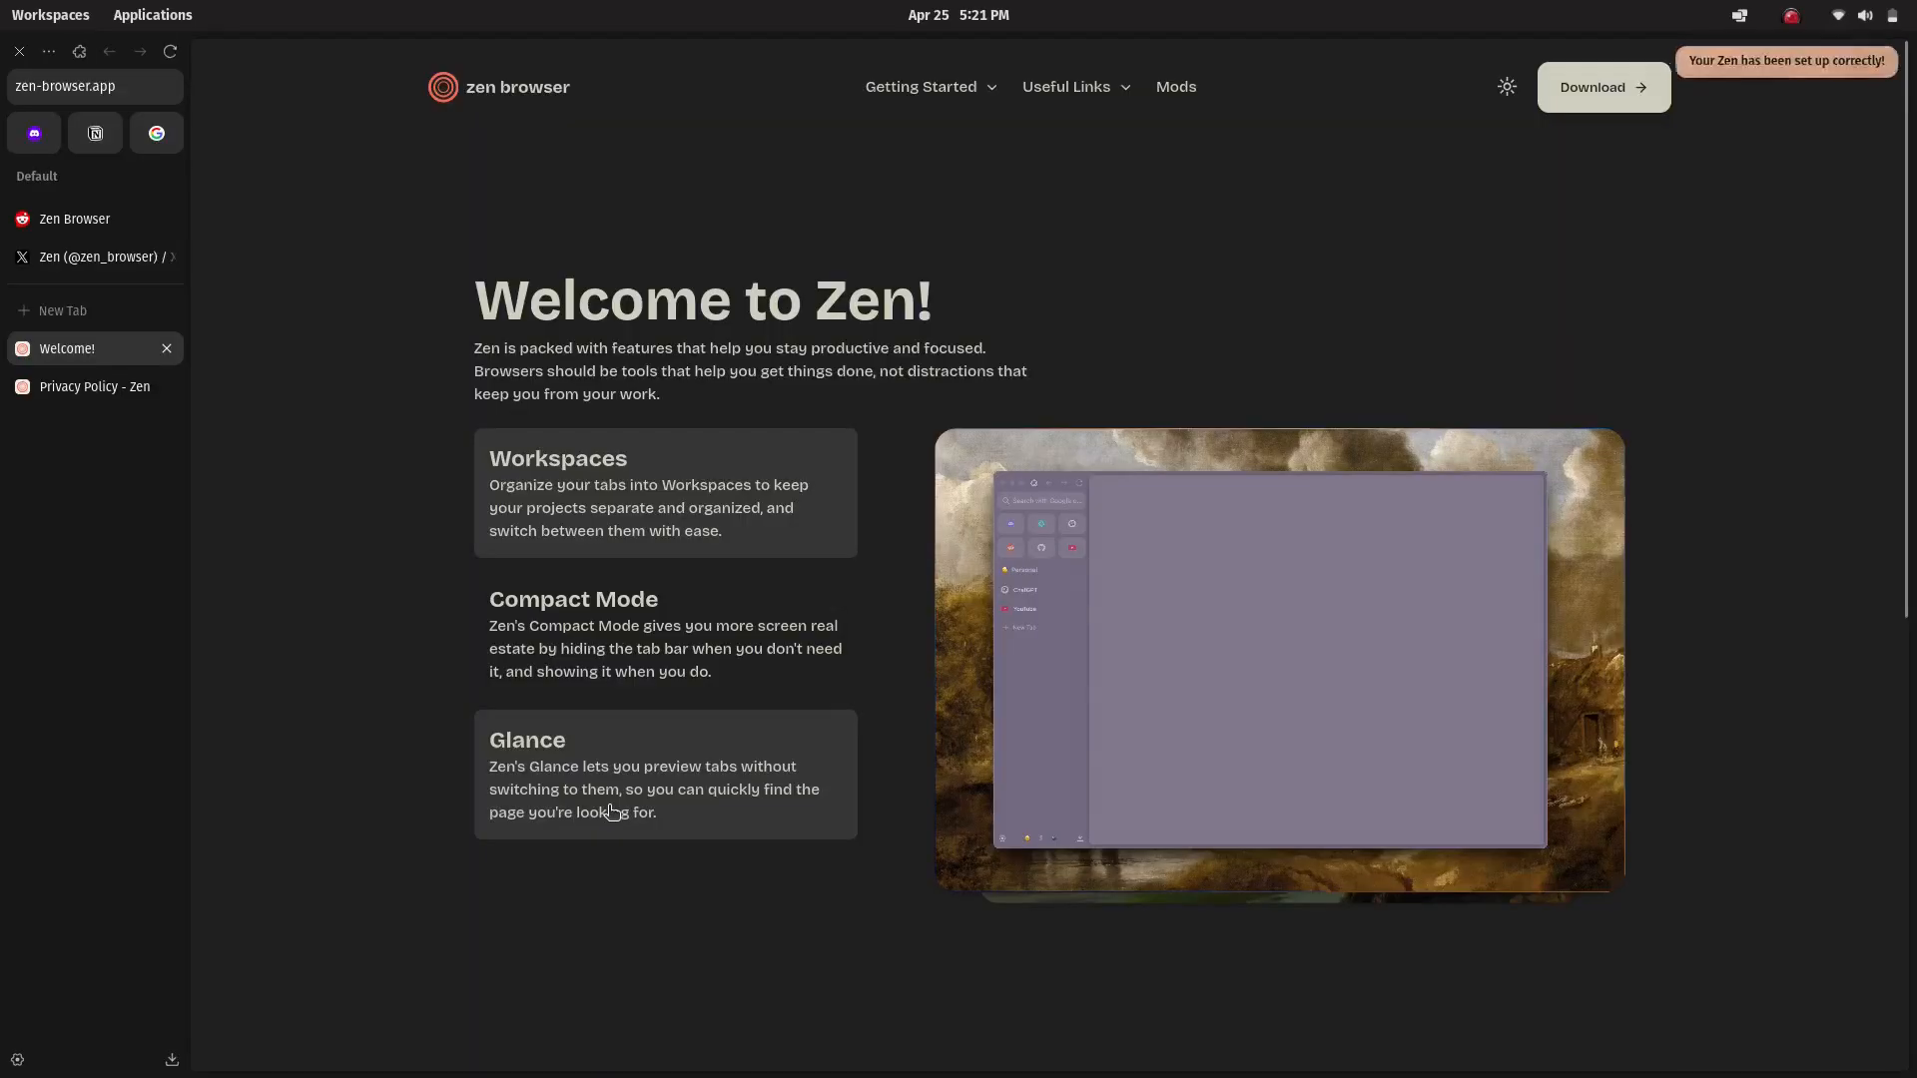
{"action": "scroll", "scroll_direction": "down", "scroll_amount": 3}
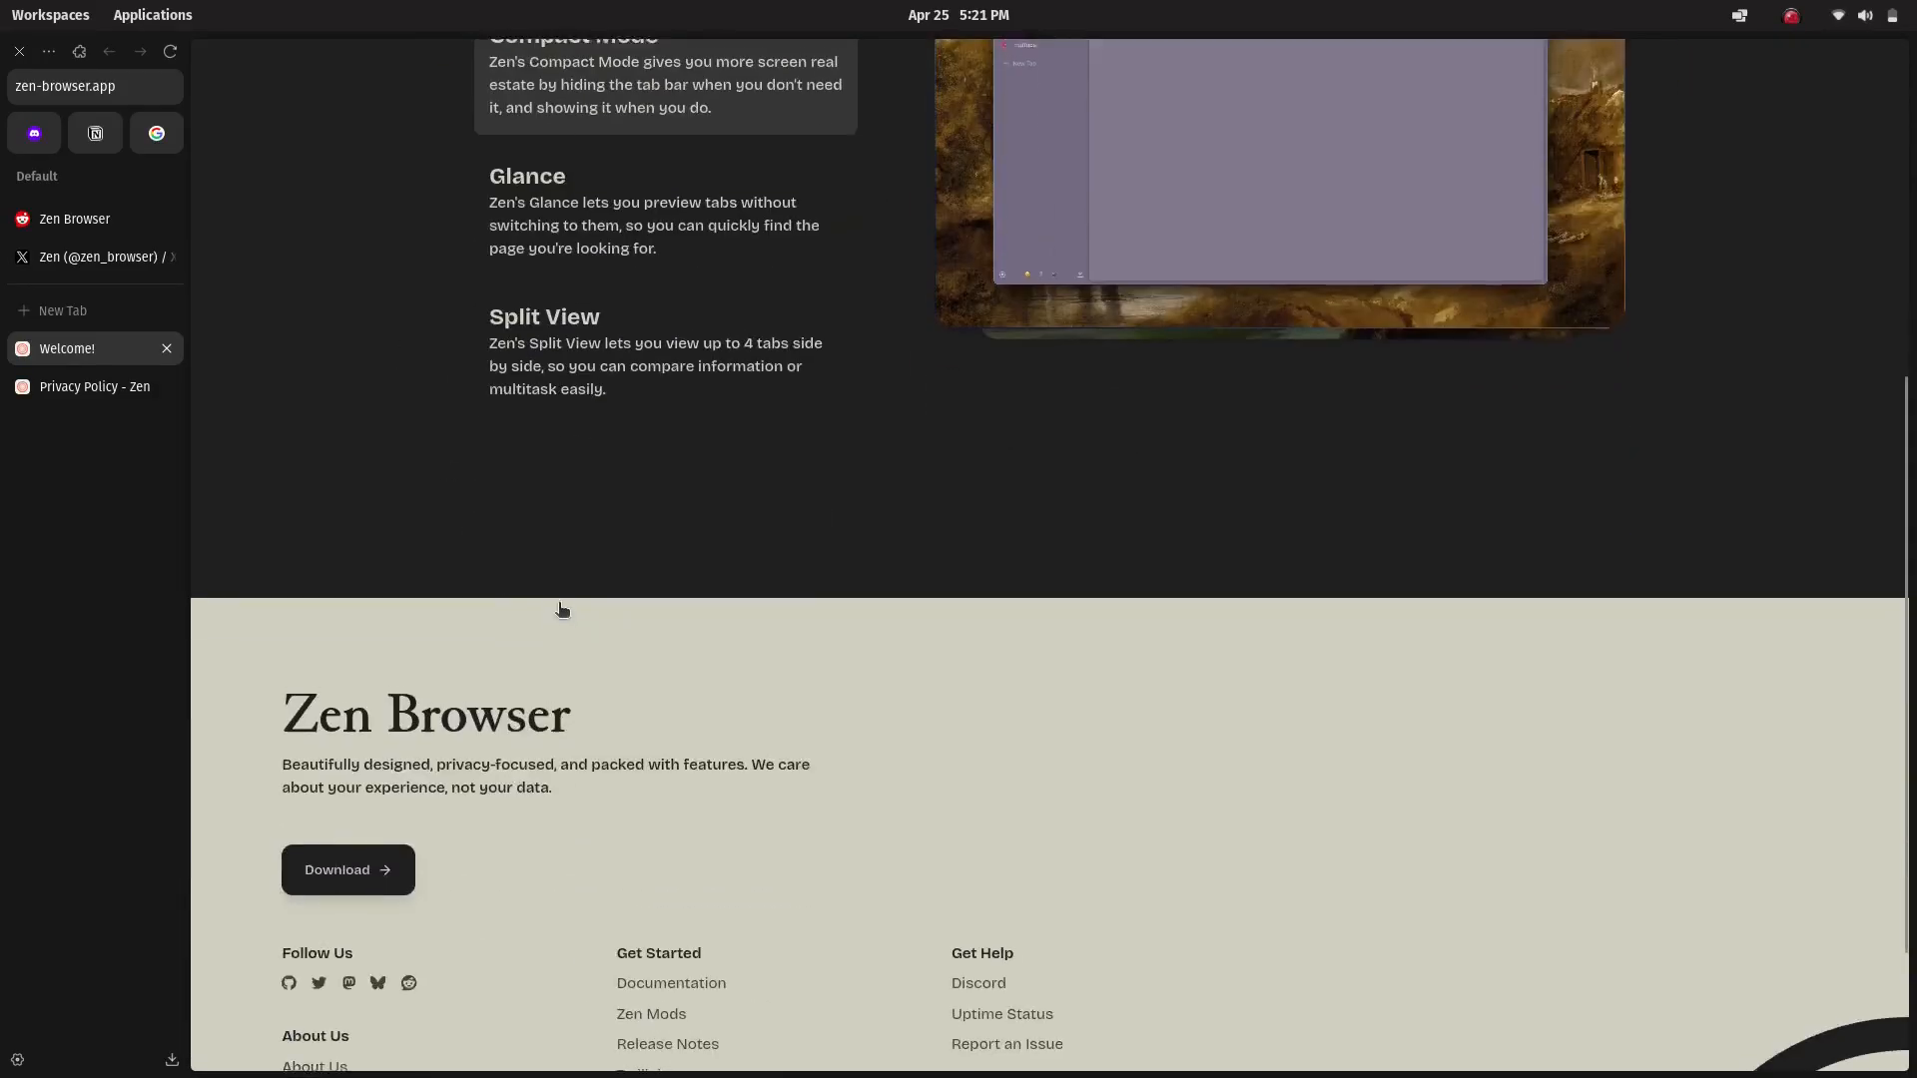
{"action": "left_click", "coordinate": [96, 255]}
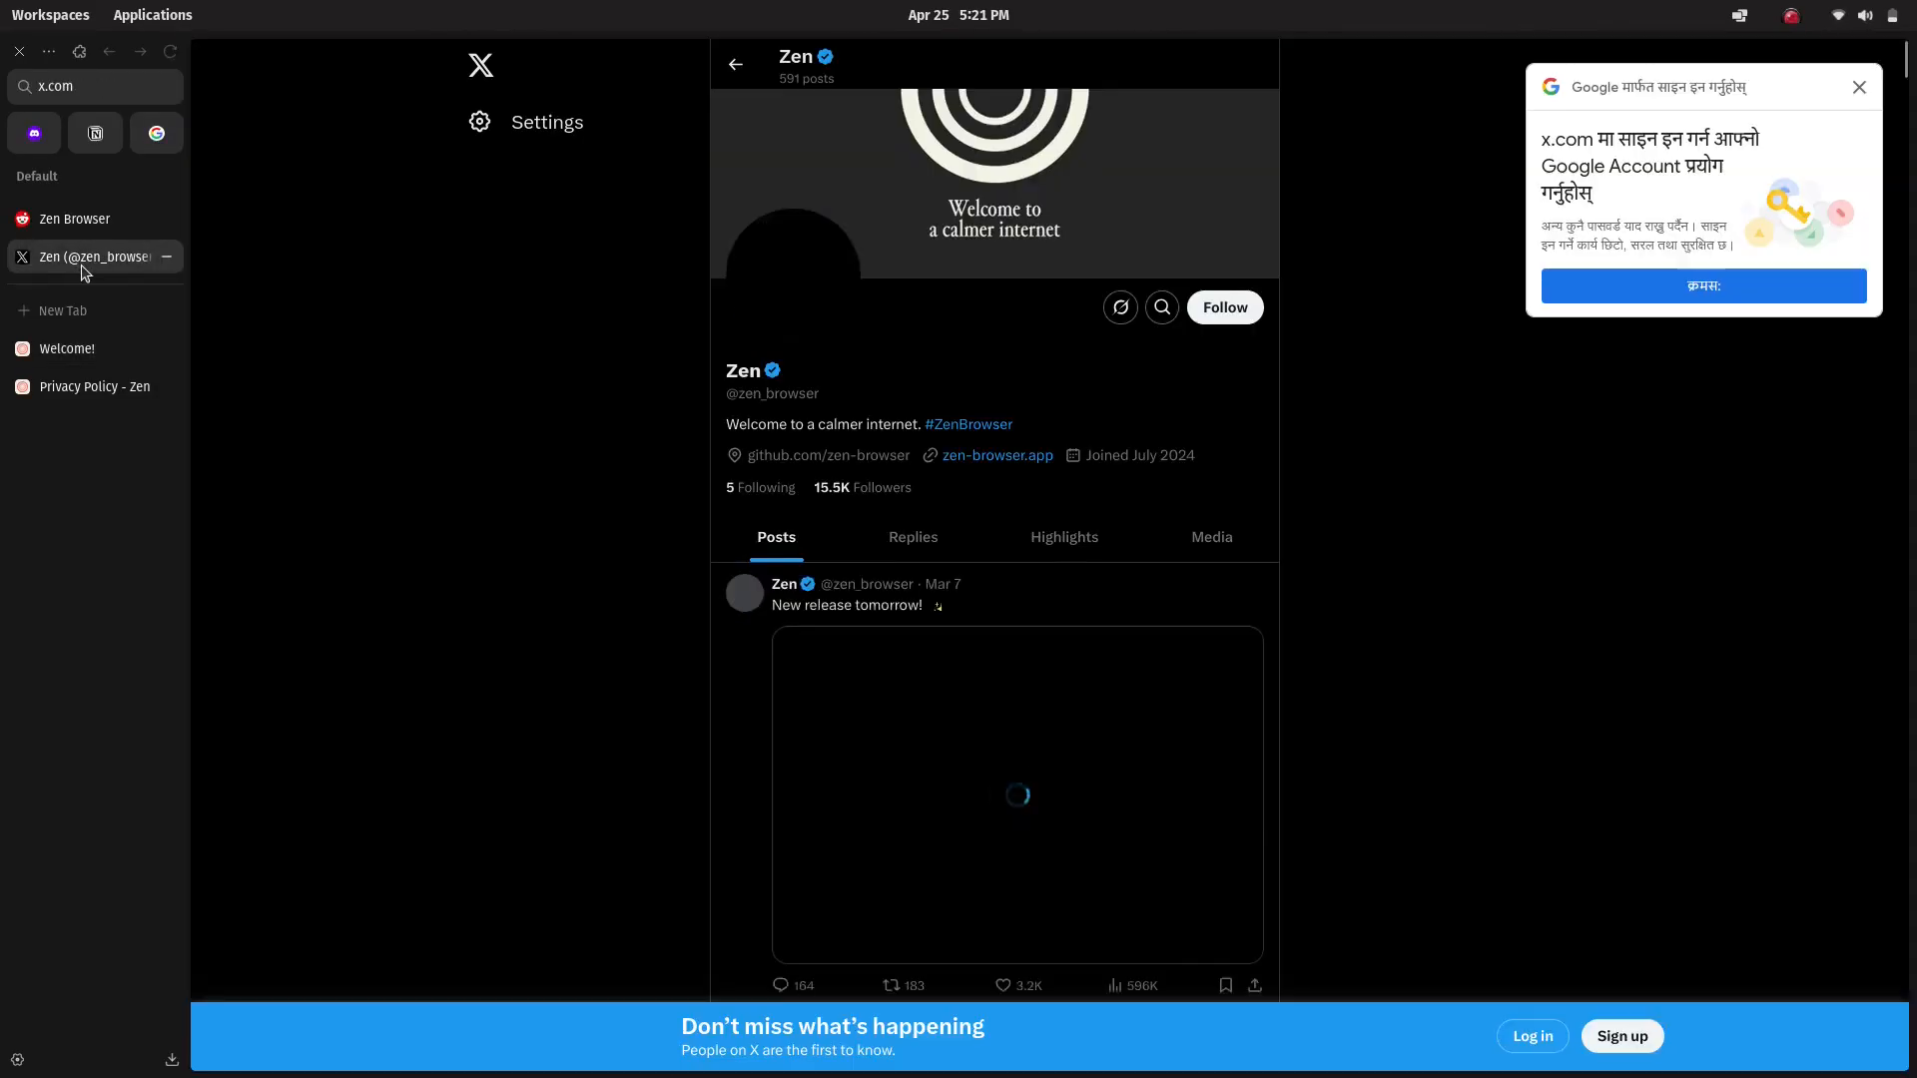